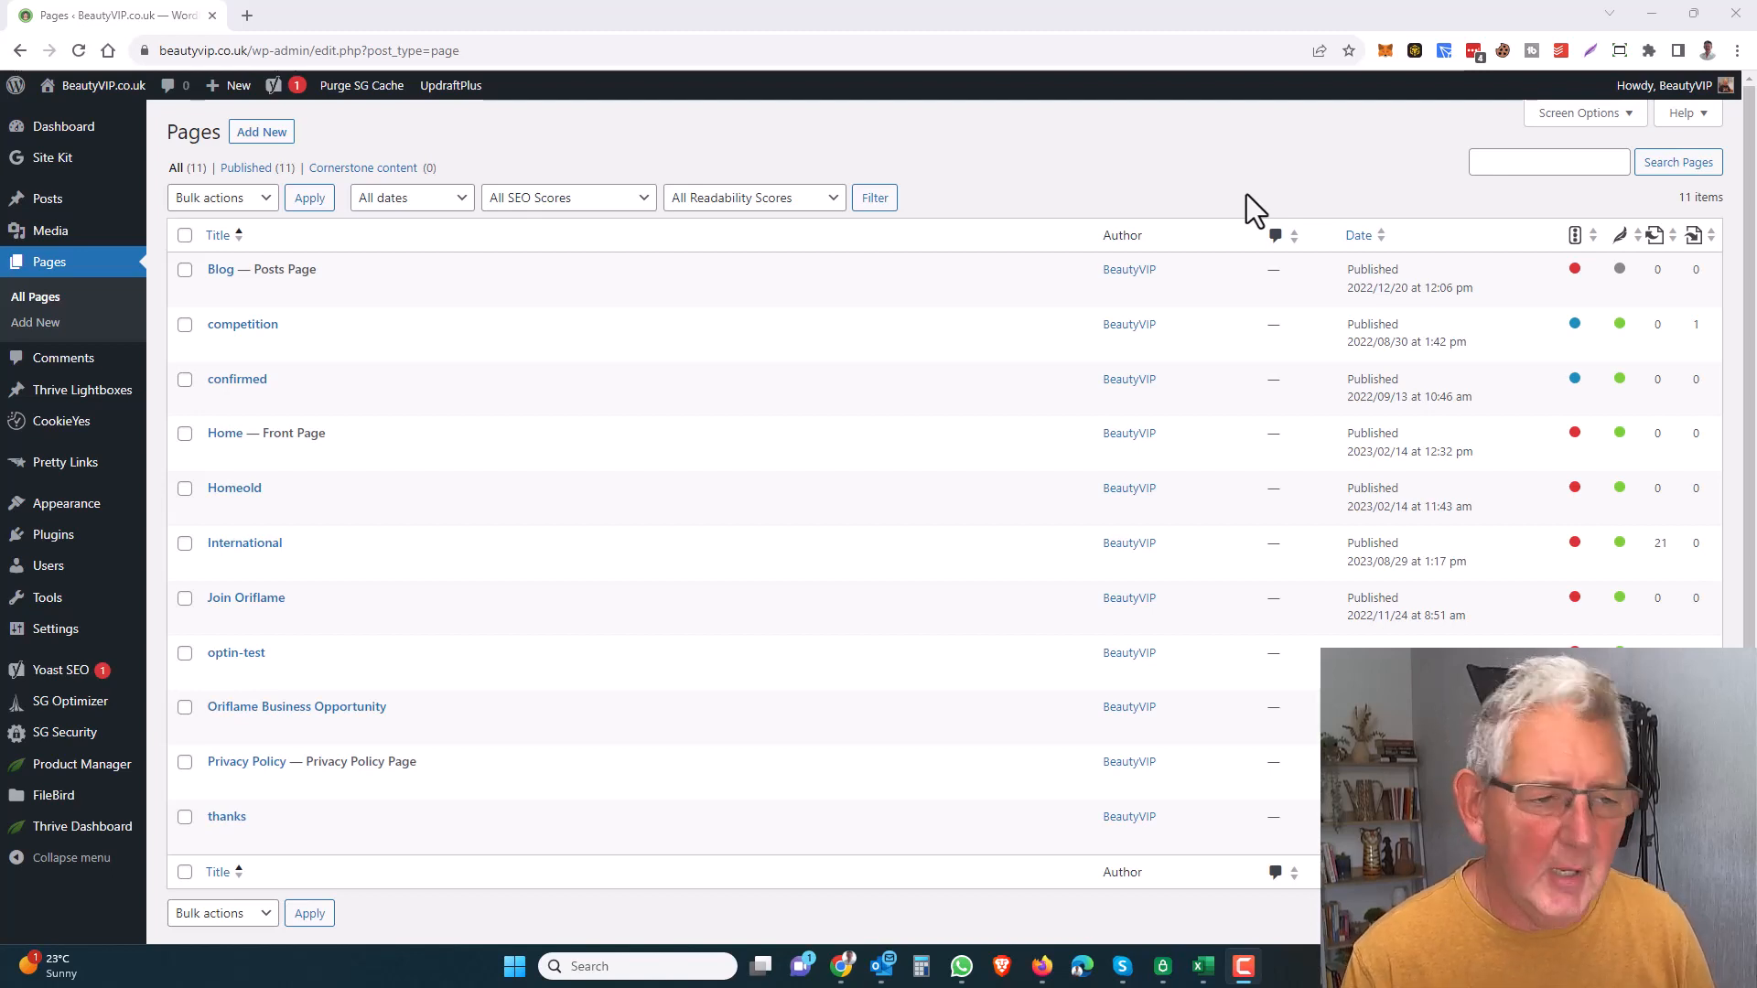
pyautogui.moveTo(265, 433)
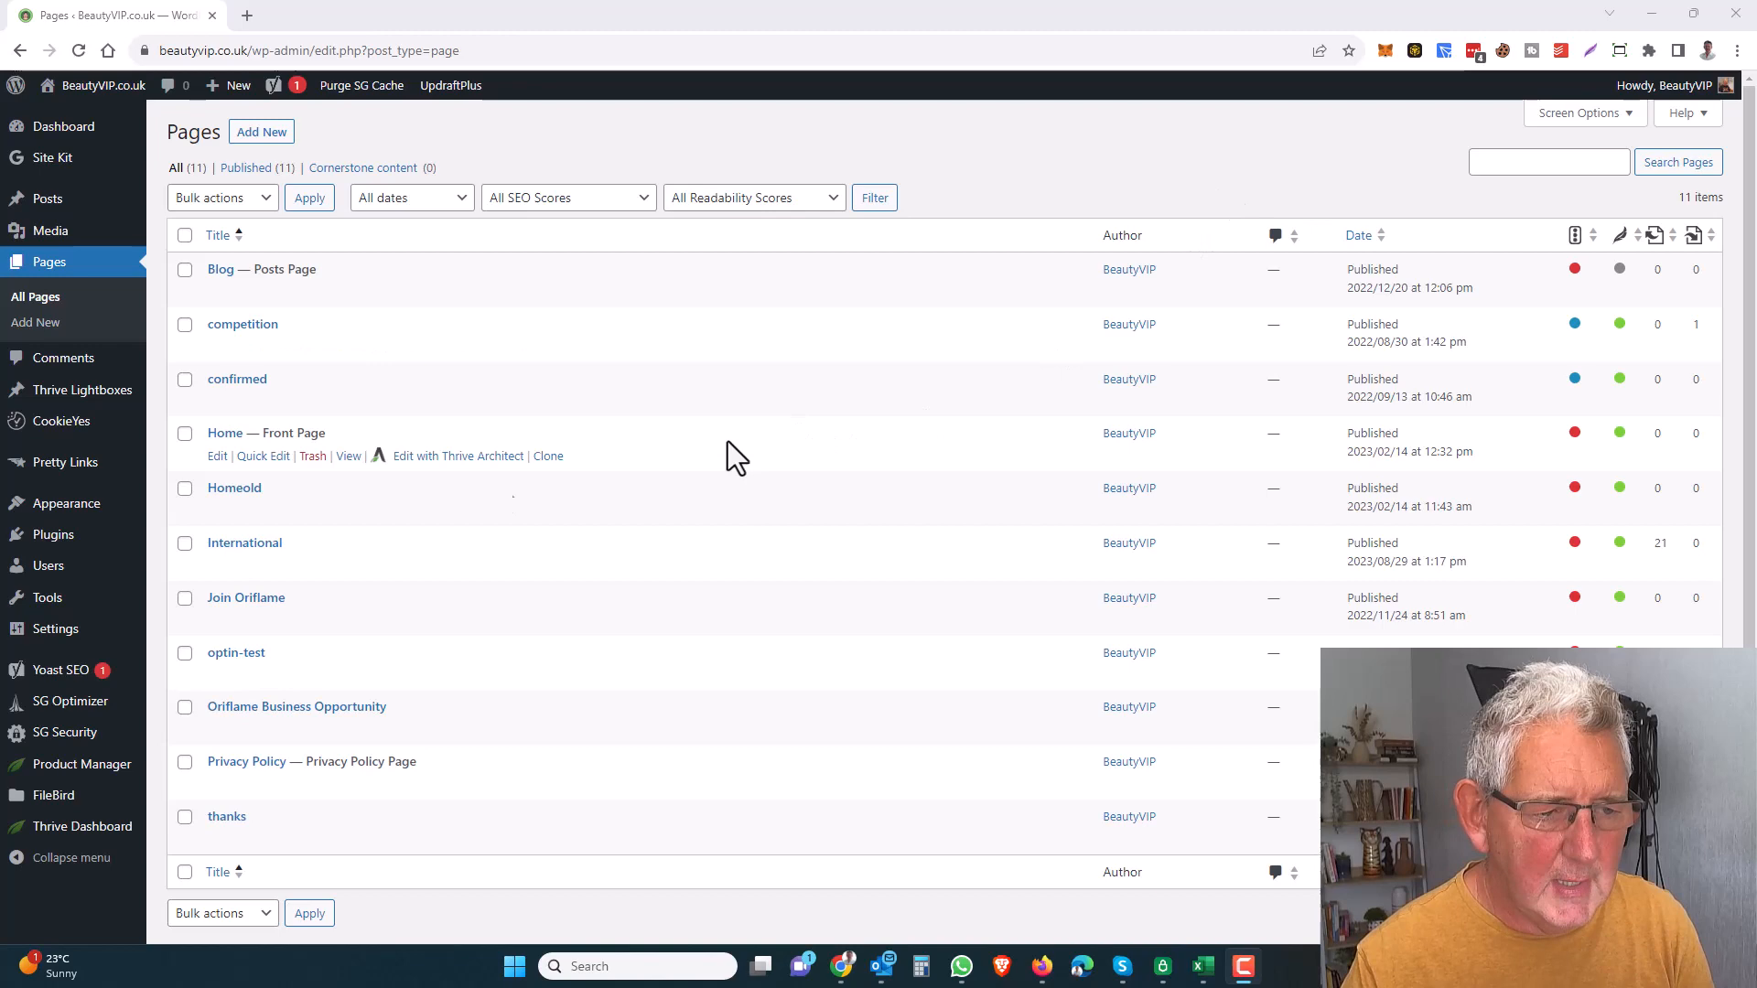
pyautogui.moveTo(53, 534)
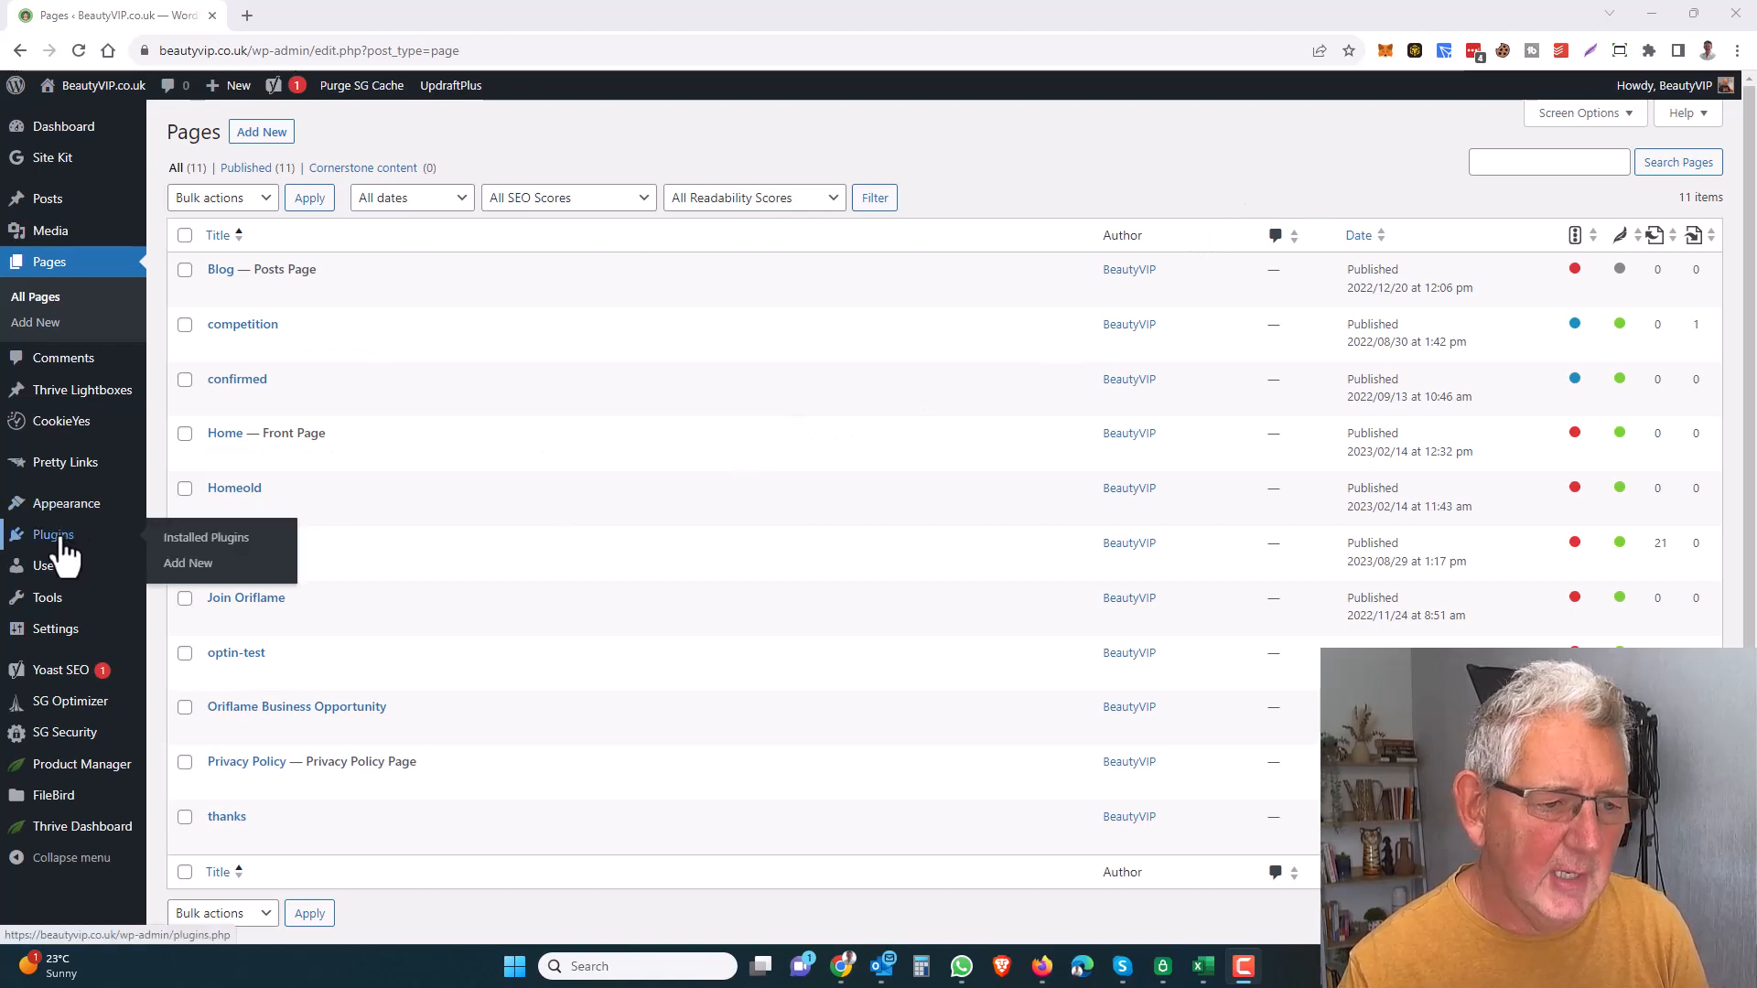
# Go to the Add New plugins page from the admin sidebar.
pyautogui.click(186, 563)
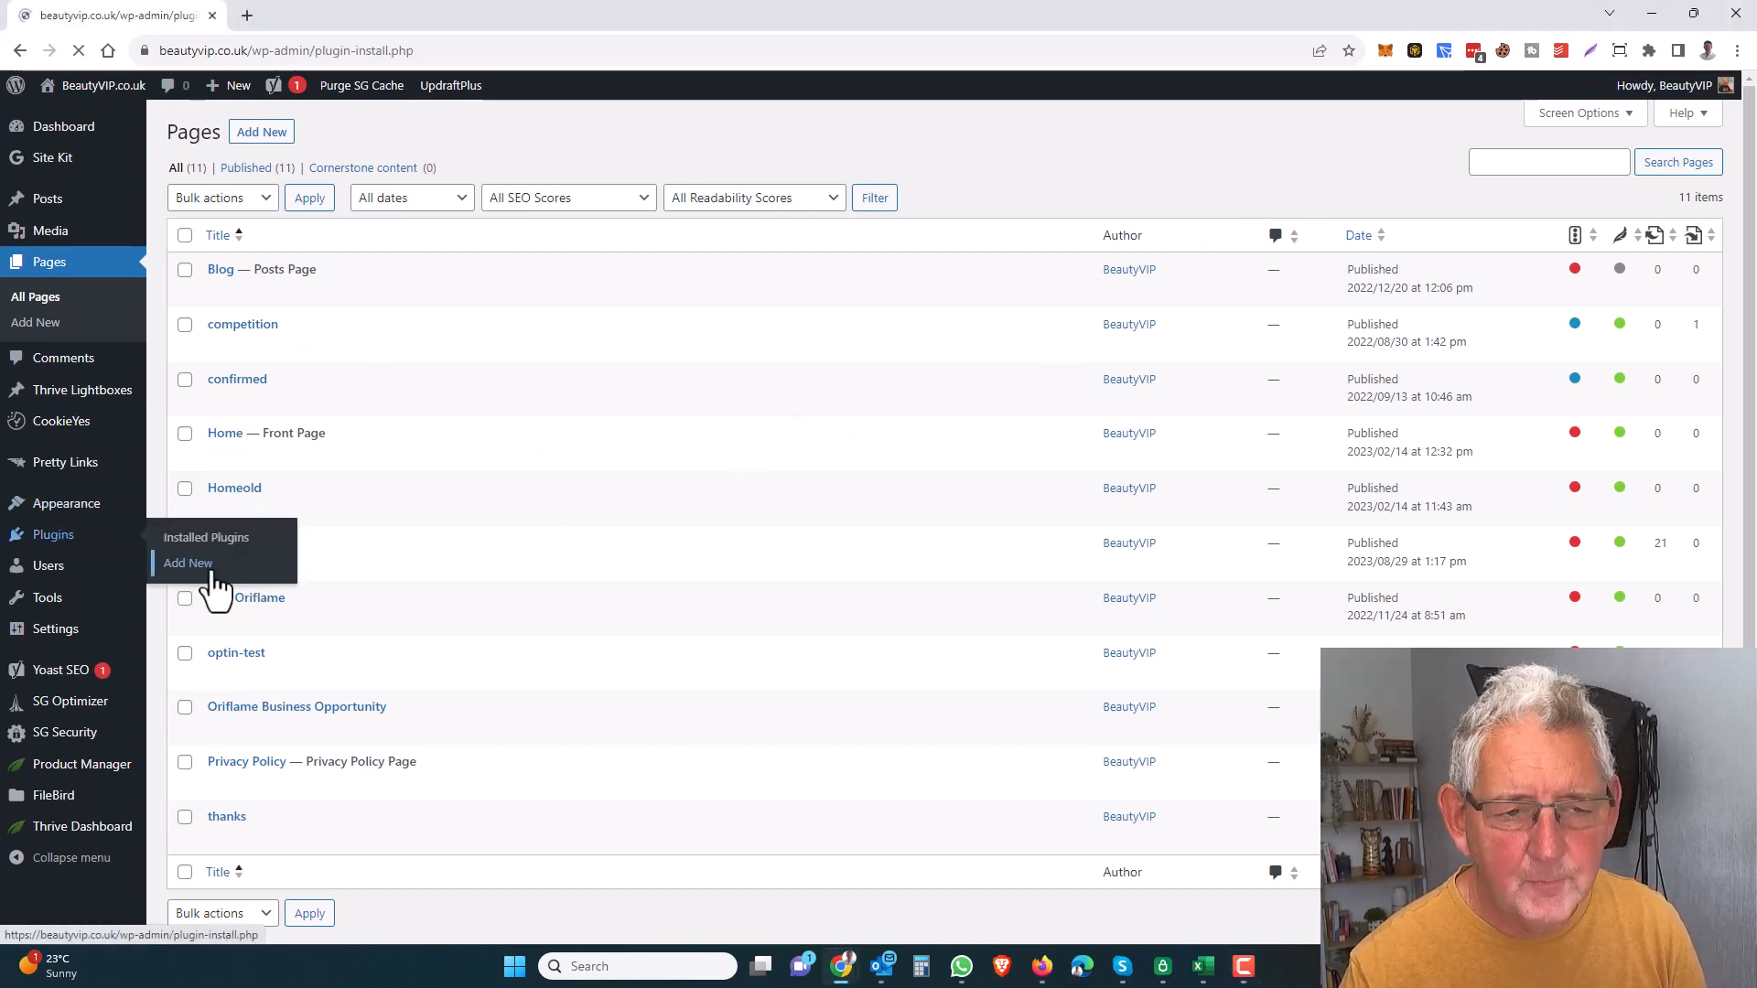
# Search the plugin directory for "simple post note".
pyautogui.click(188, 563)
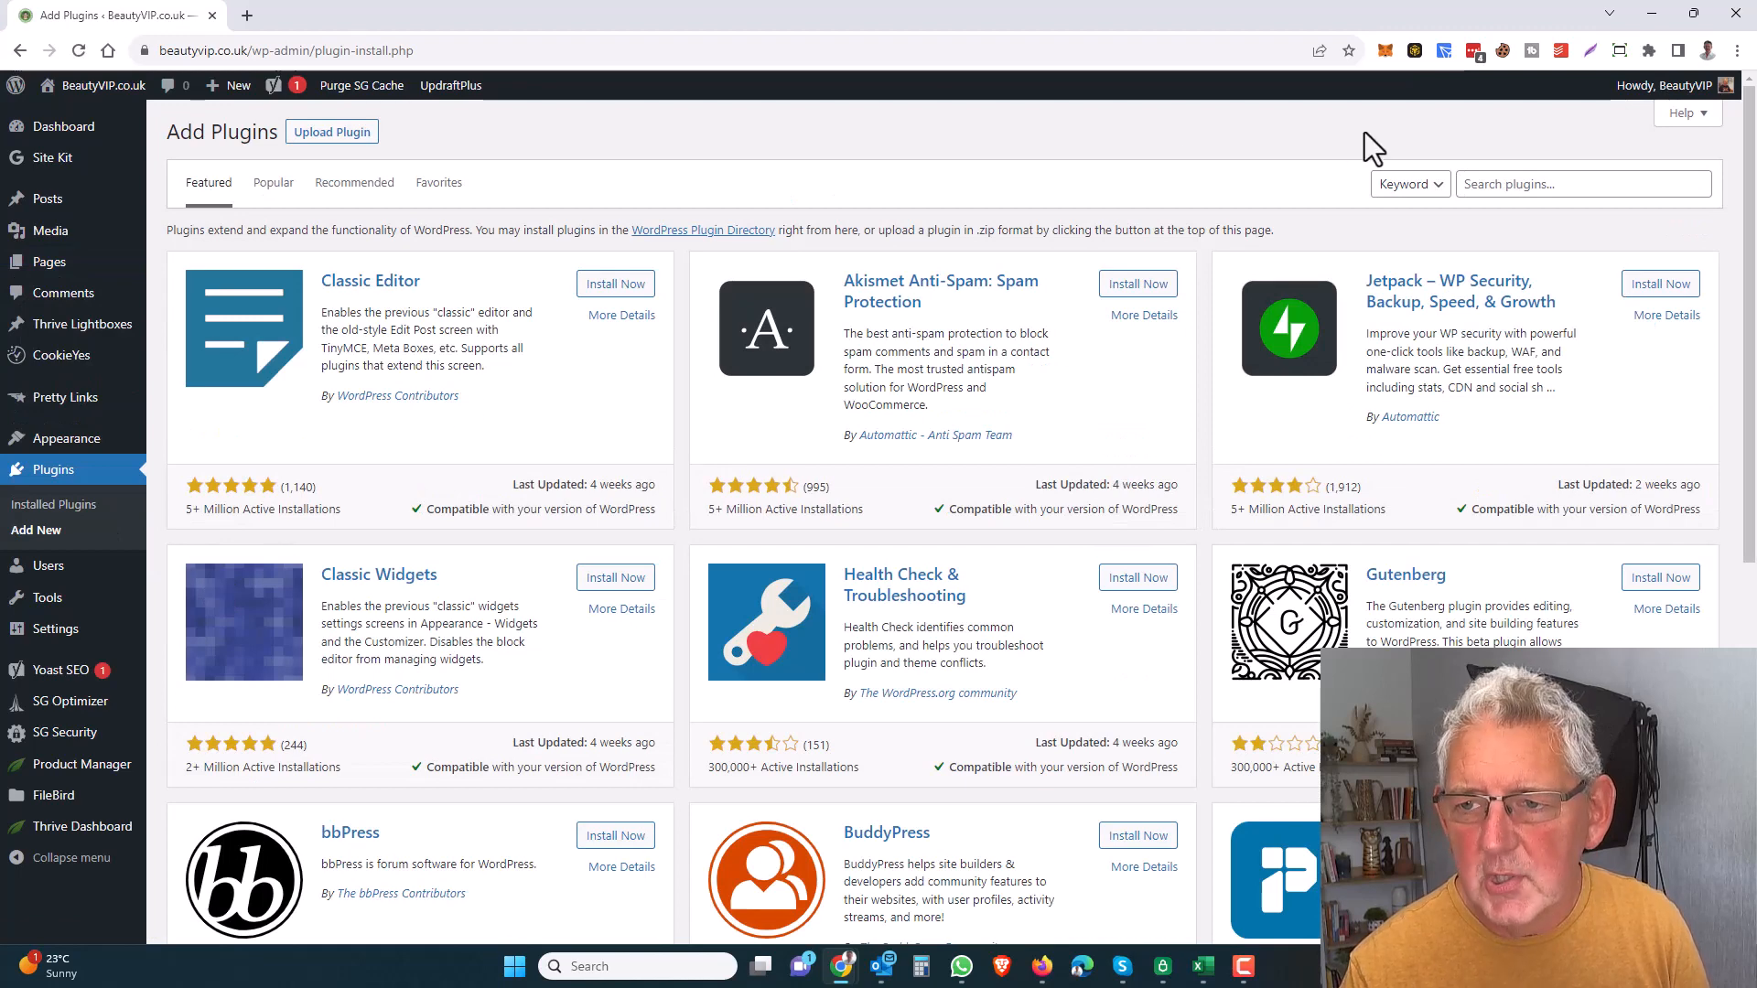
pyautogui.click(1584, 184)
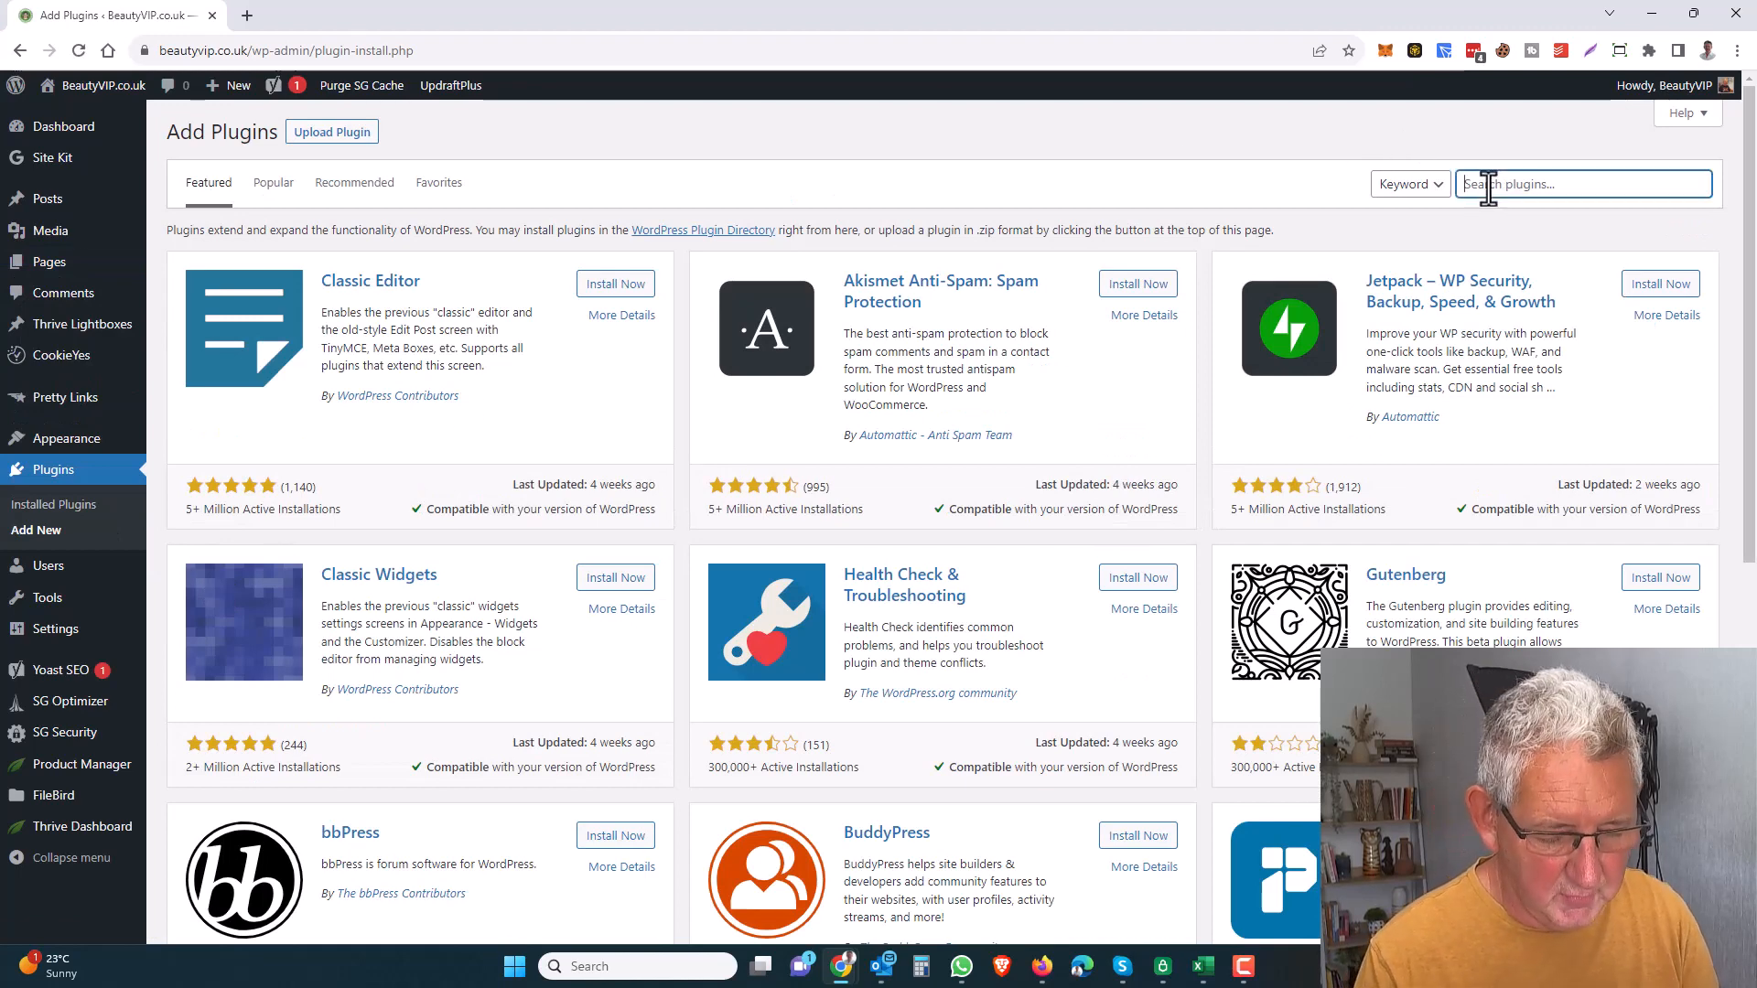
pyautogui.write('simple post')
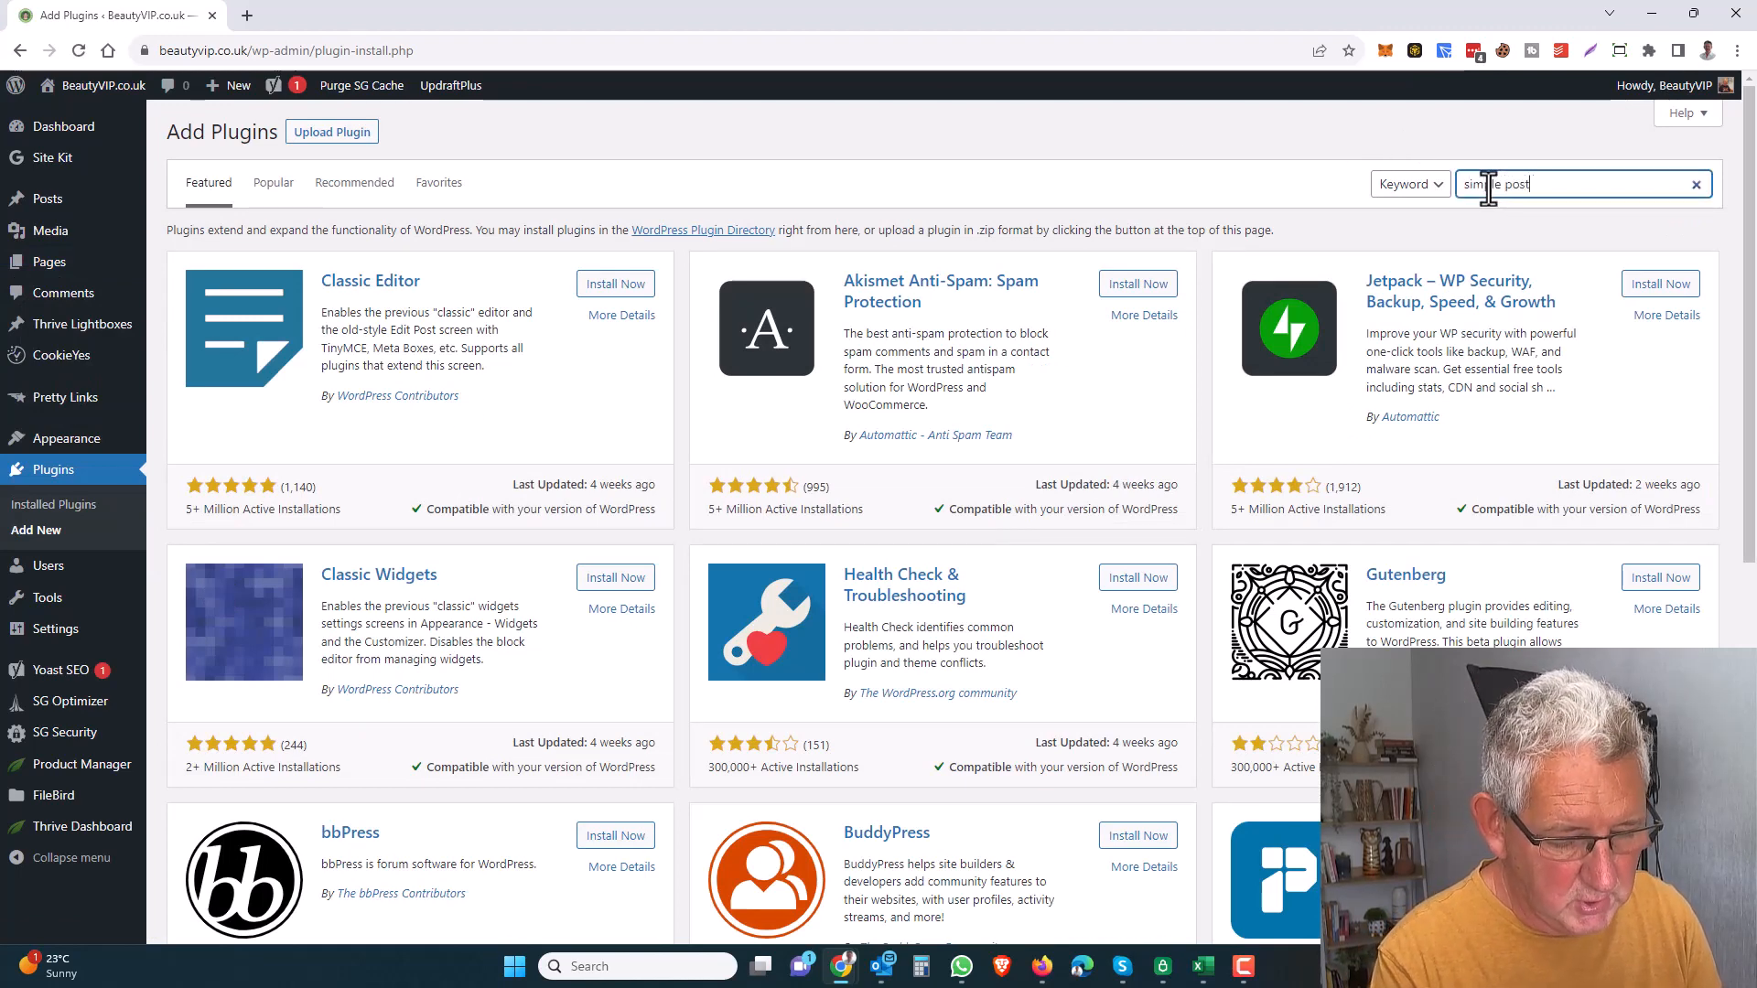
pyautogui.write('note')
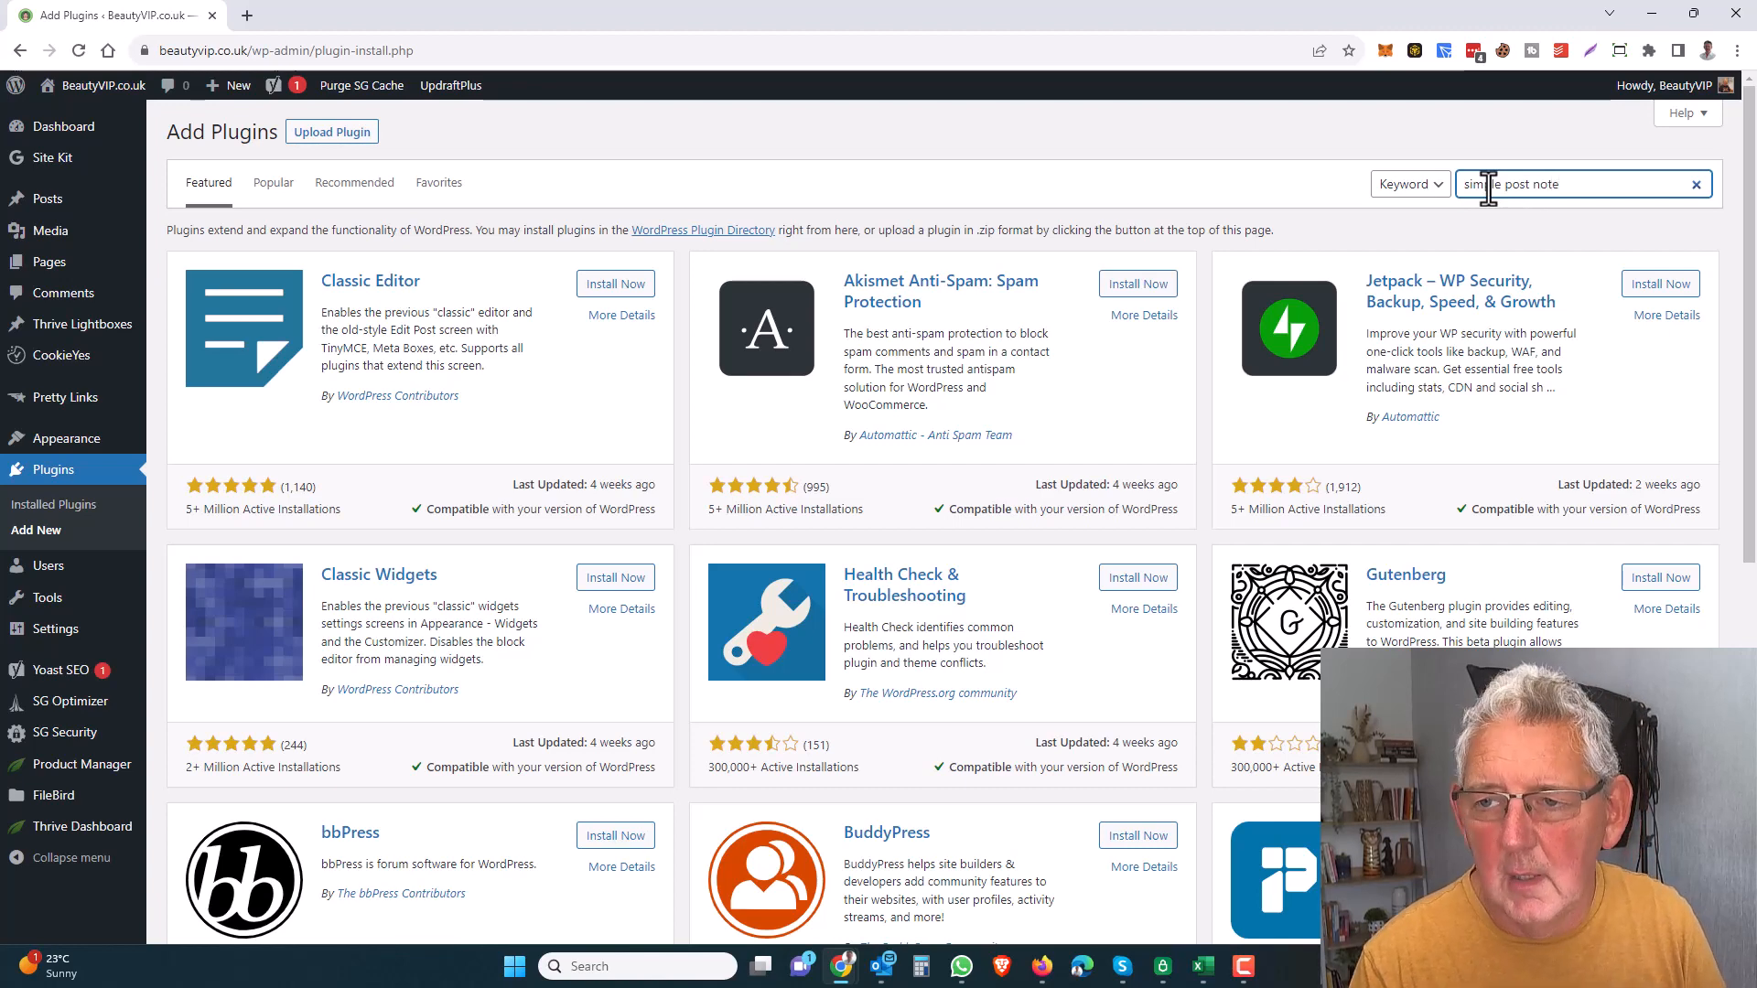
pyautogui.press('Enter')
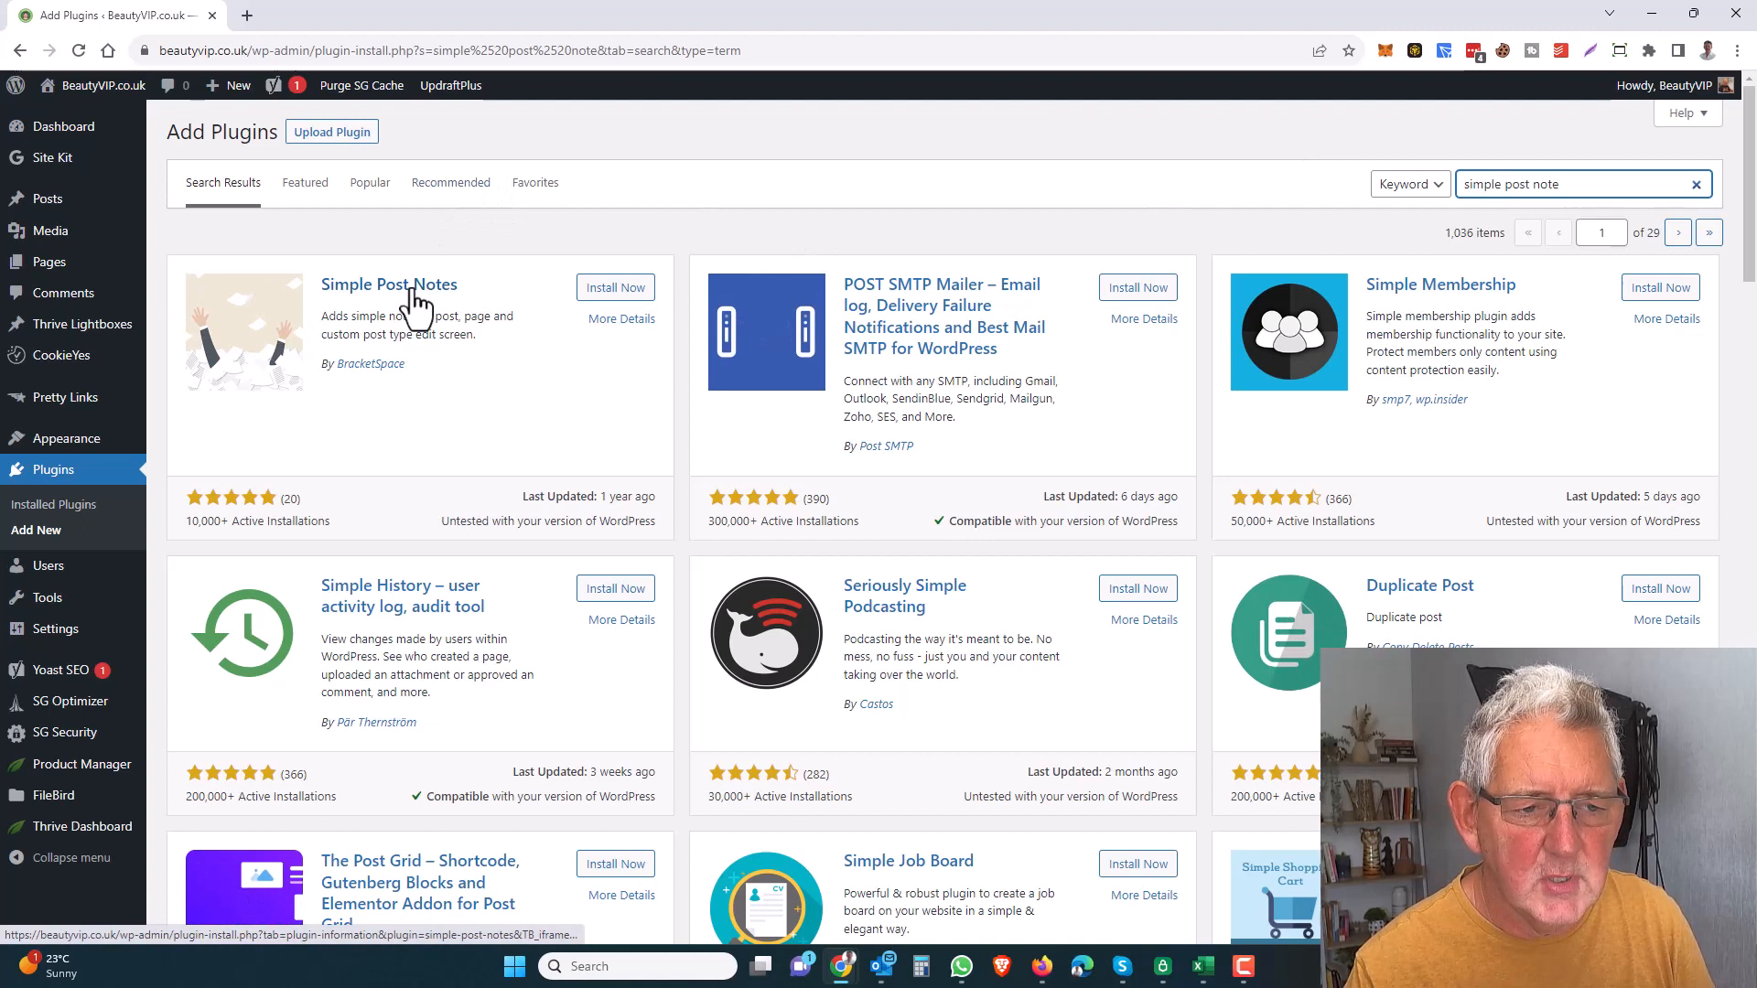
pyautogui.moveTo(458, 527)
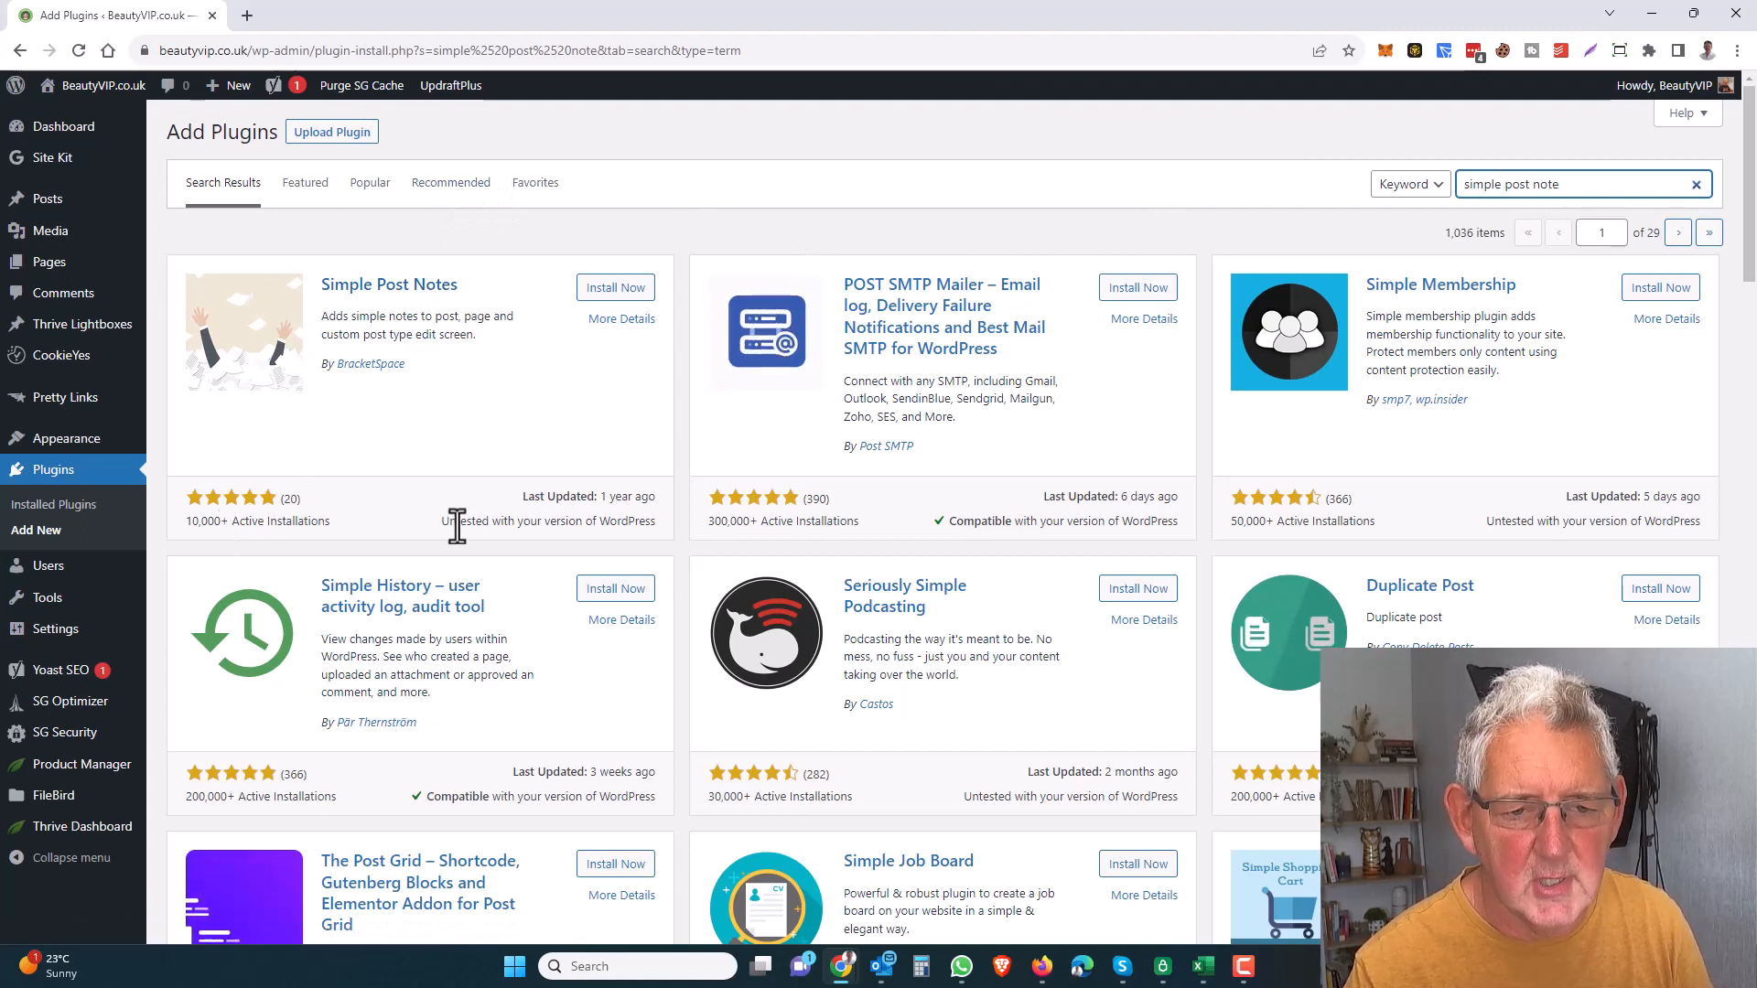
pyautogui.moveTo(459, 514)
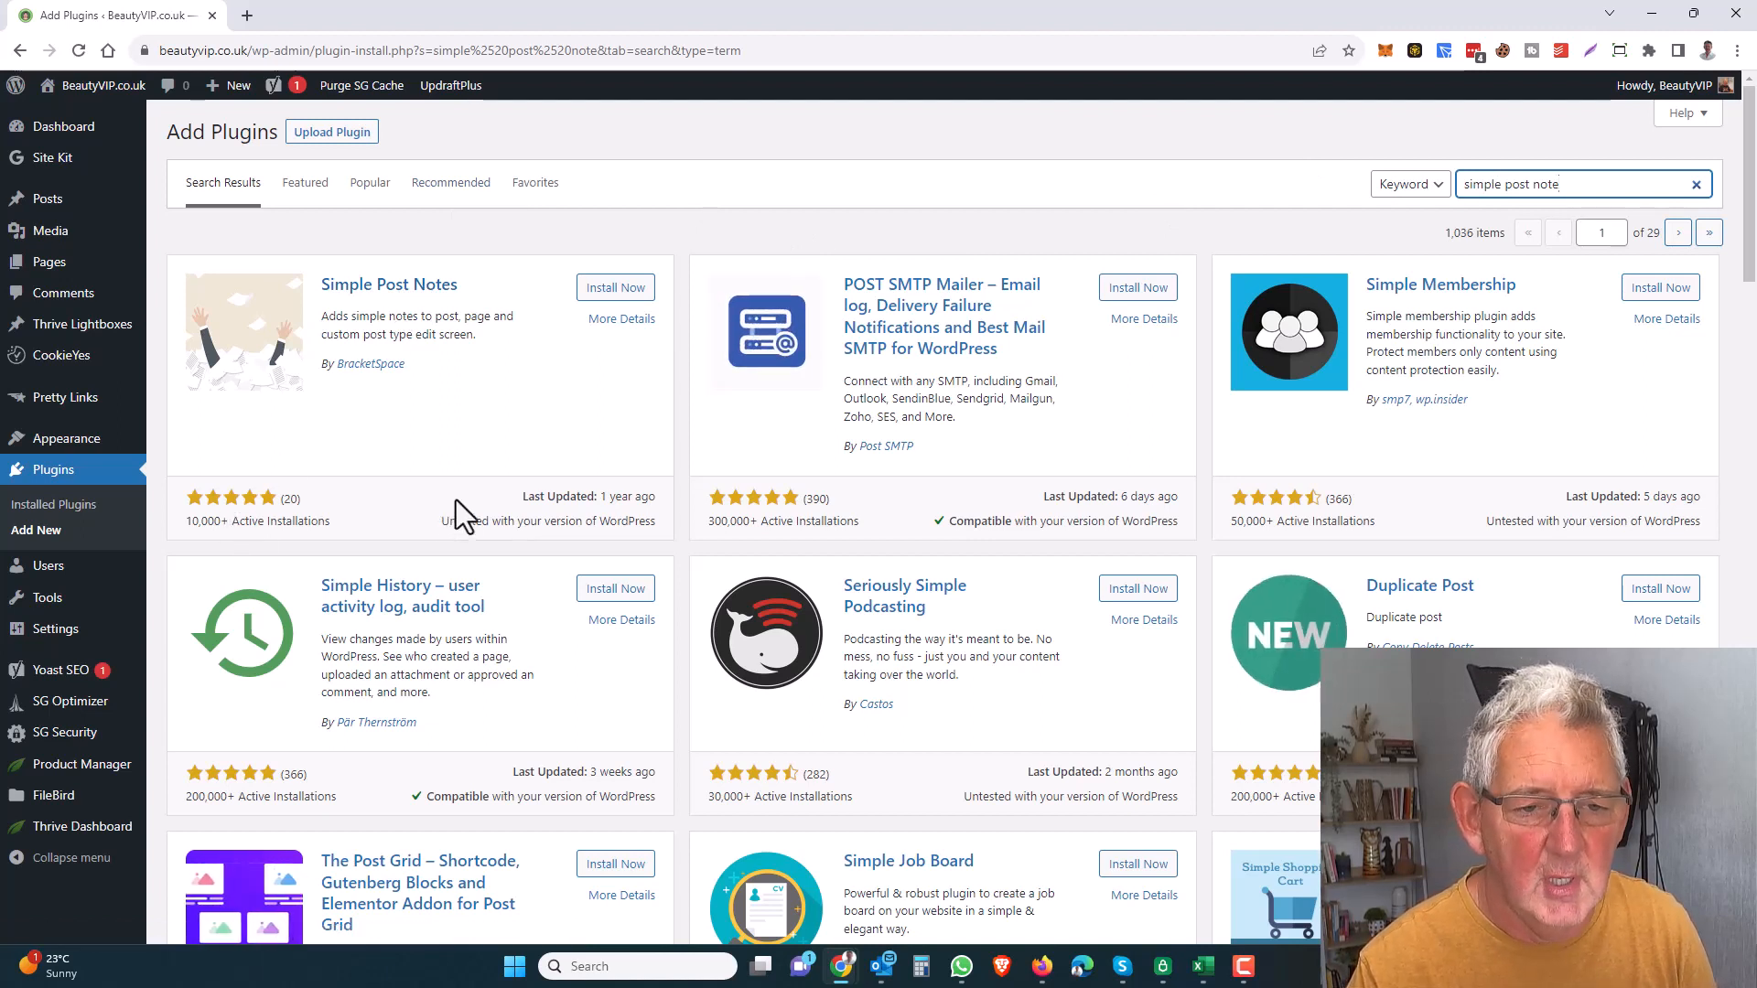
# Install and activate the Simple Post Notes plugin.
pyautogui.click(615, 288)
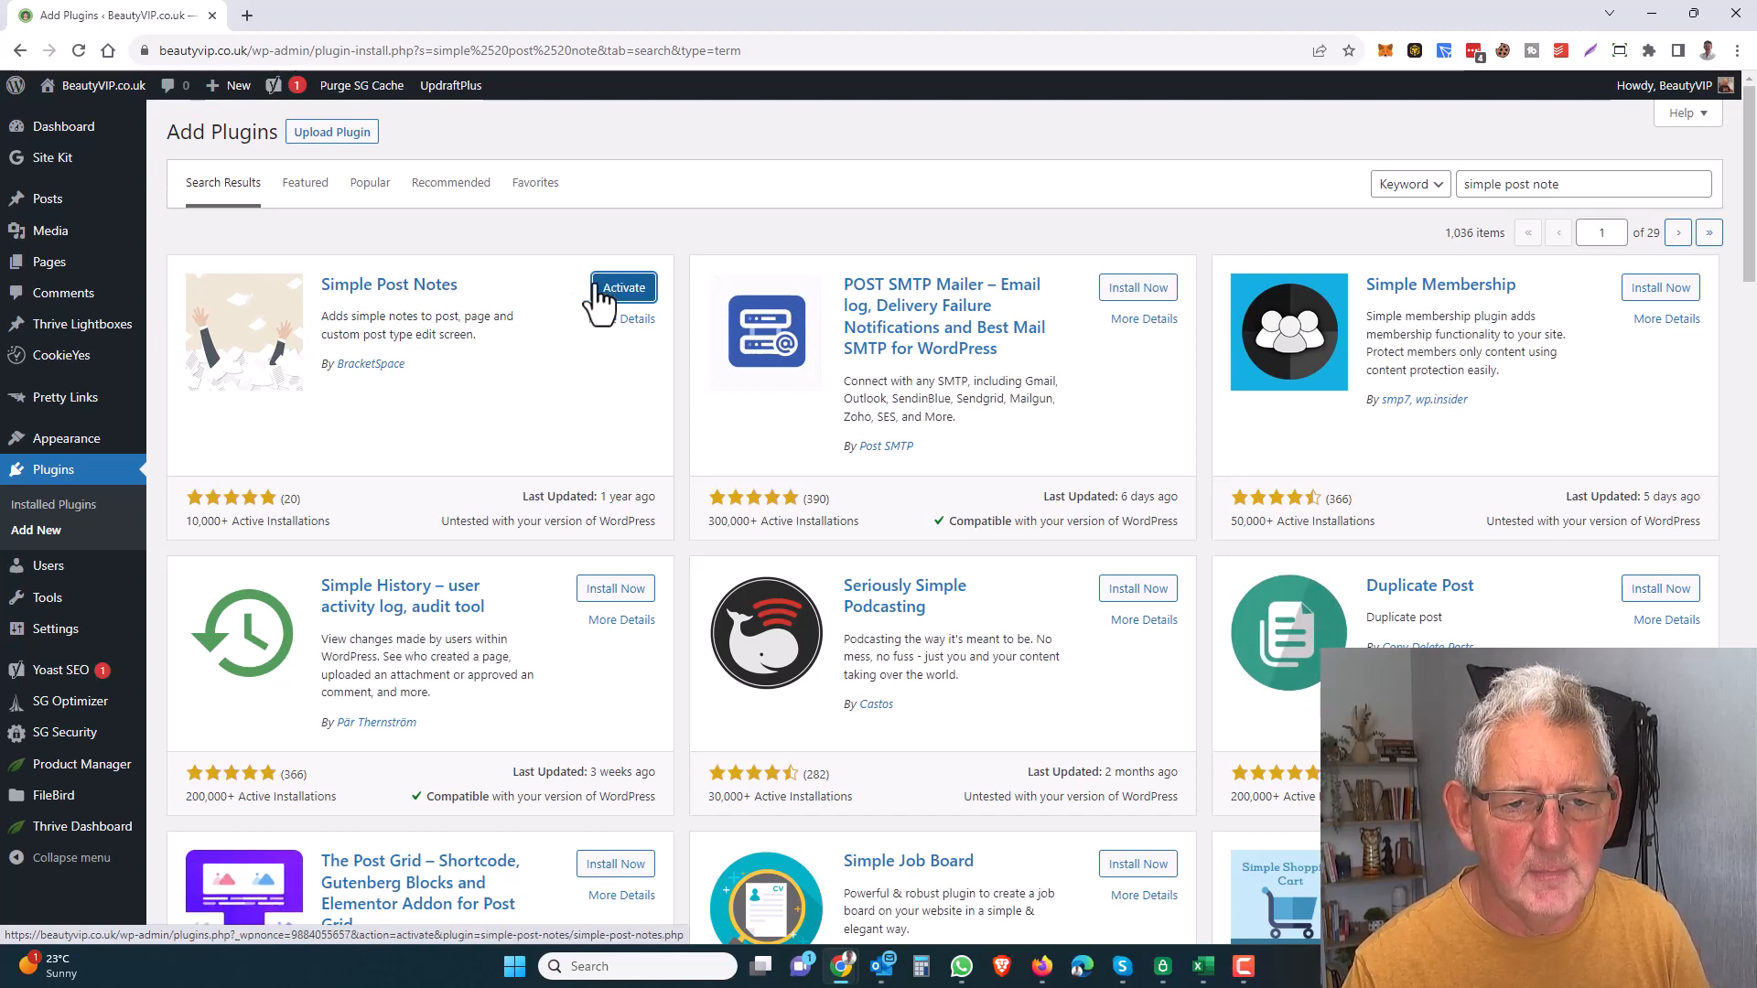
pyautogui.click(623, 288)
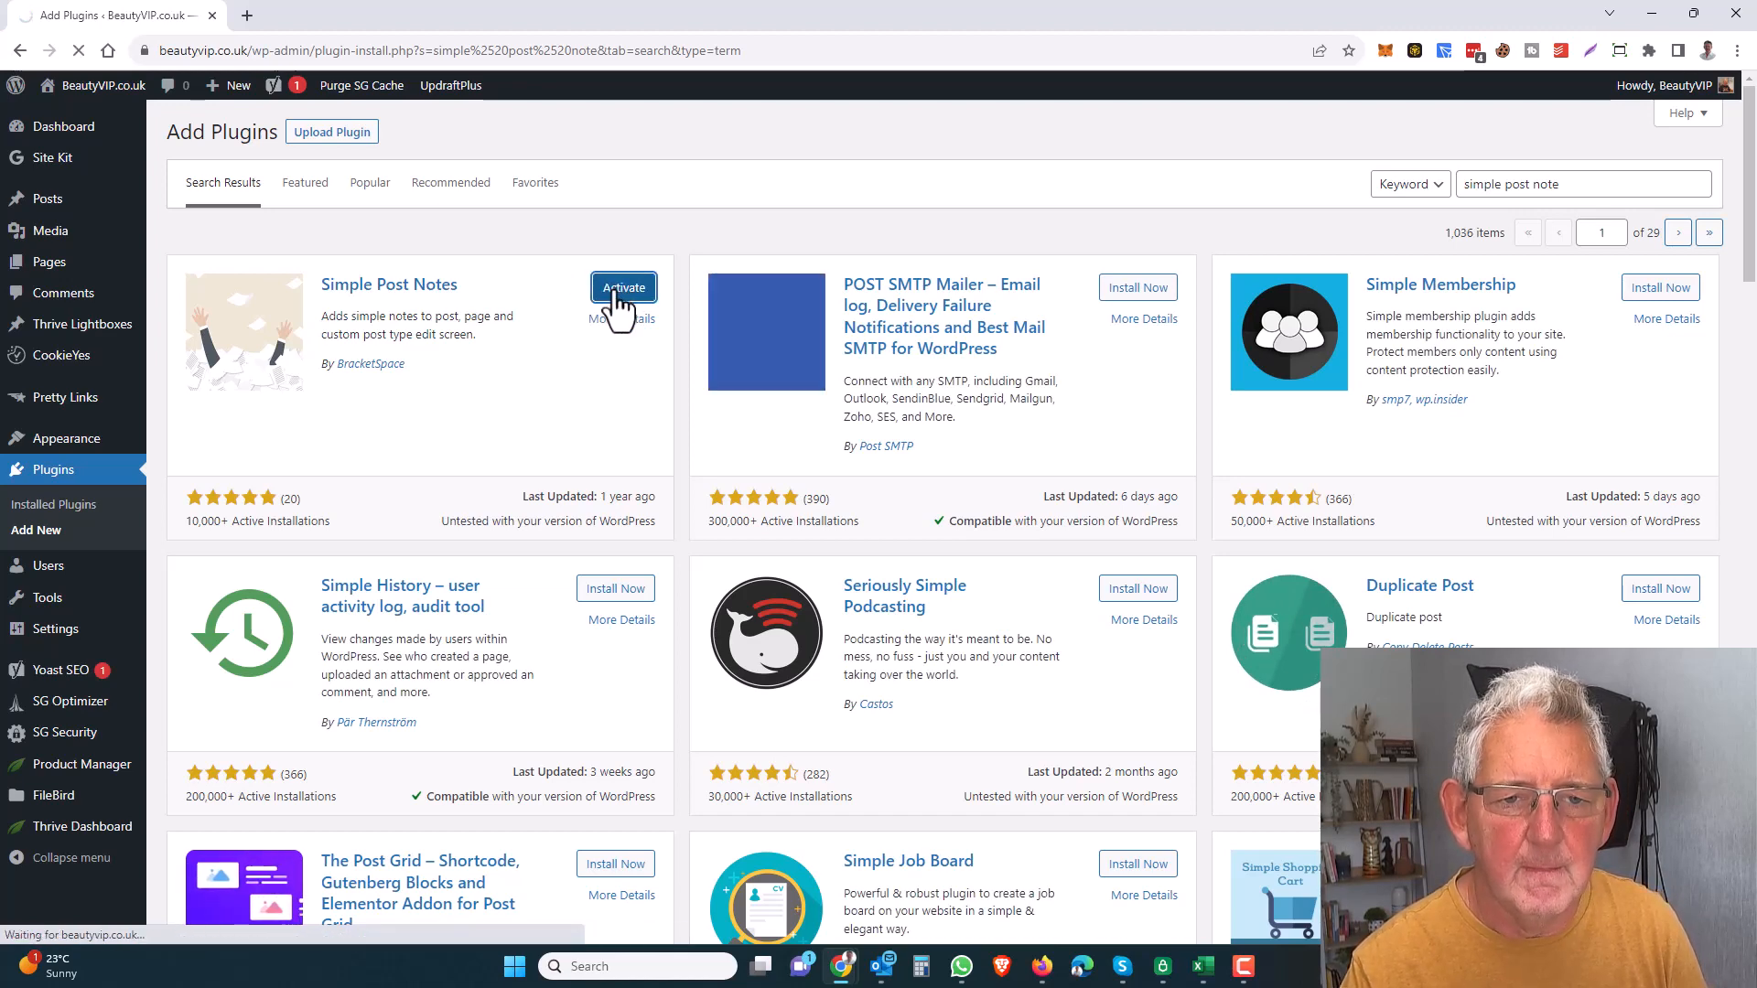
pyautogui.click(623, 286)
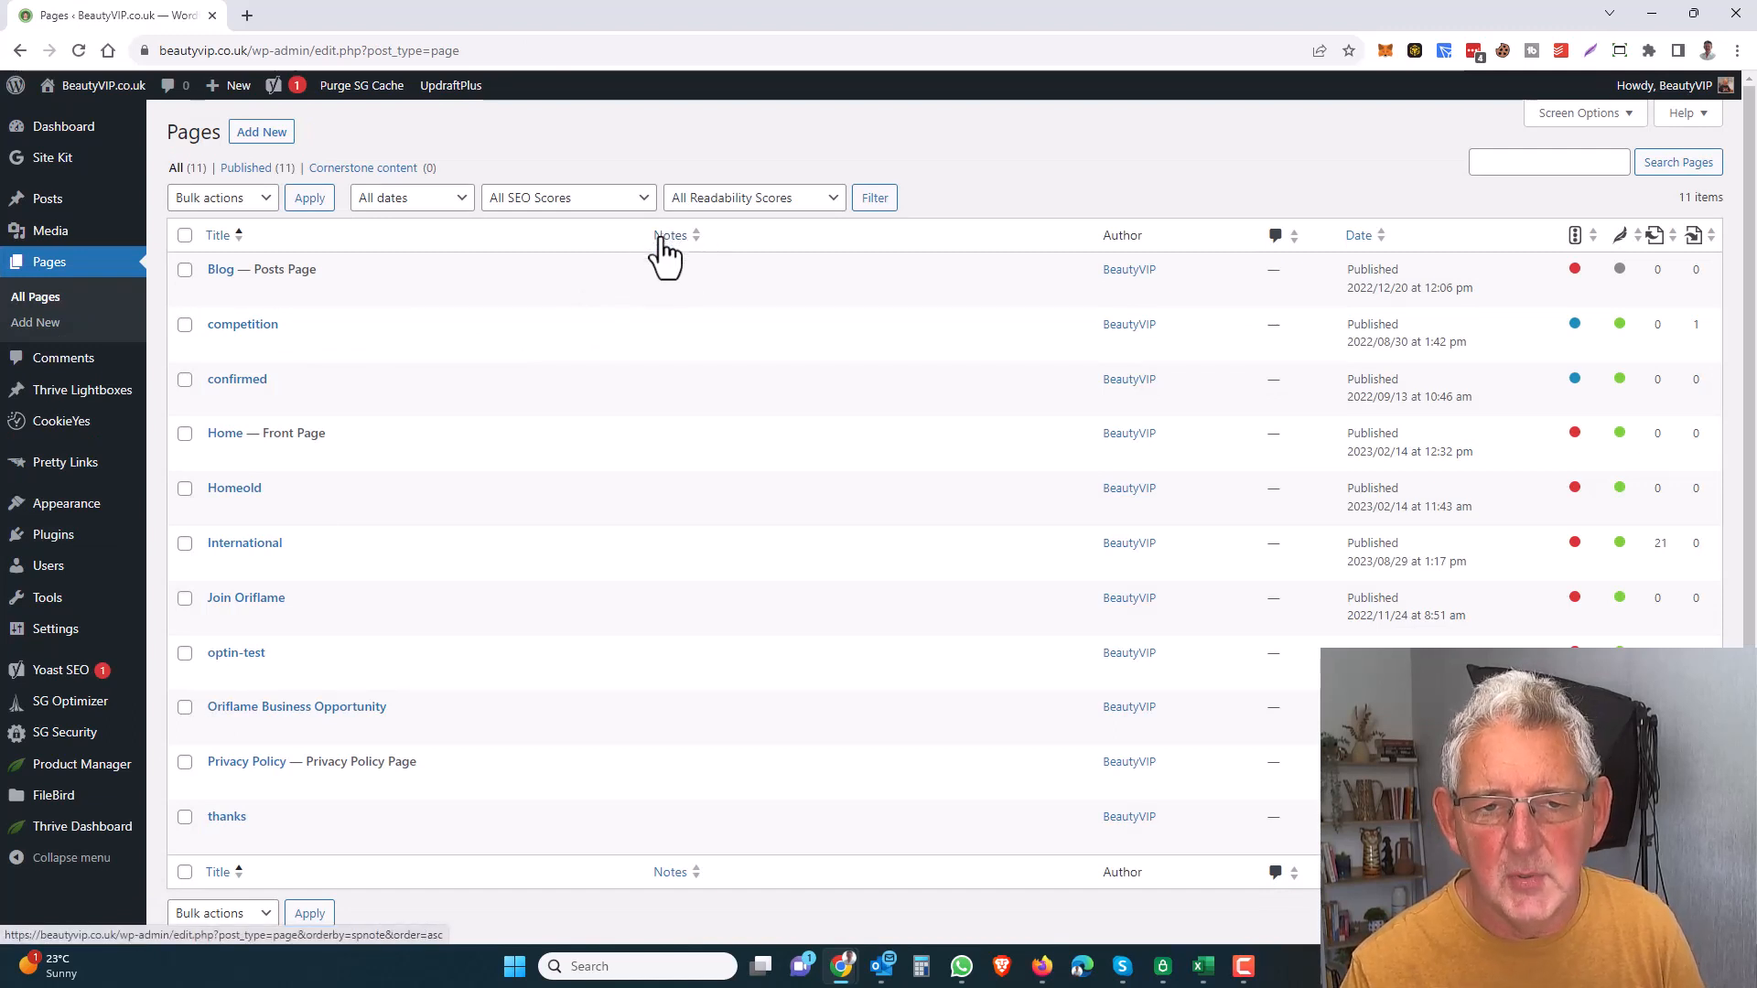
pyautogui.moveTo(623, 276)
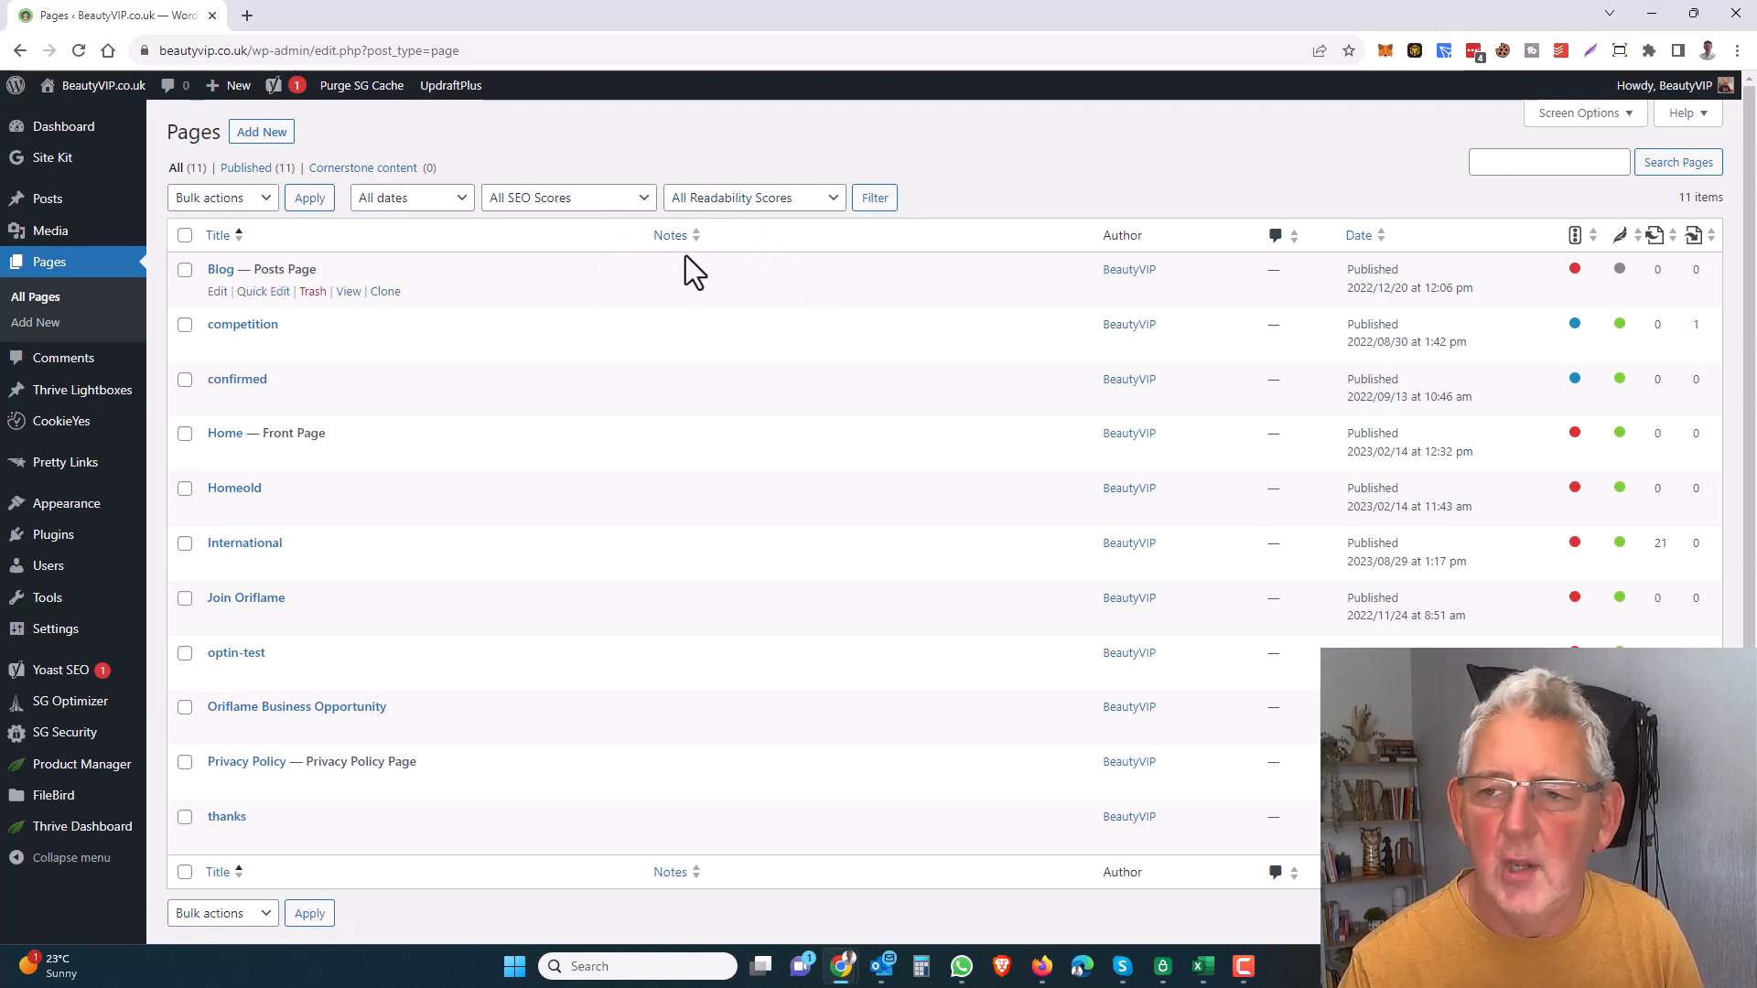
pyautogui.moveTo(1585, 113)
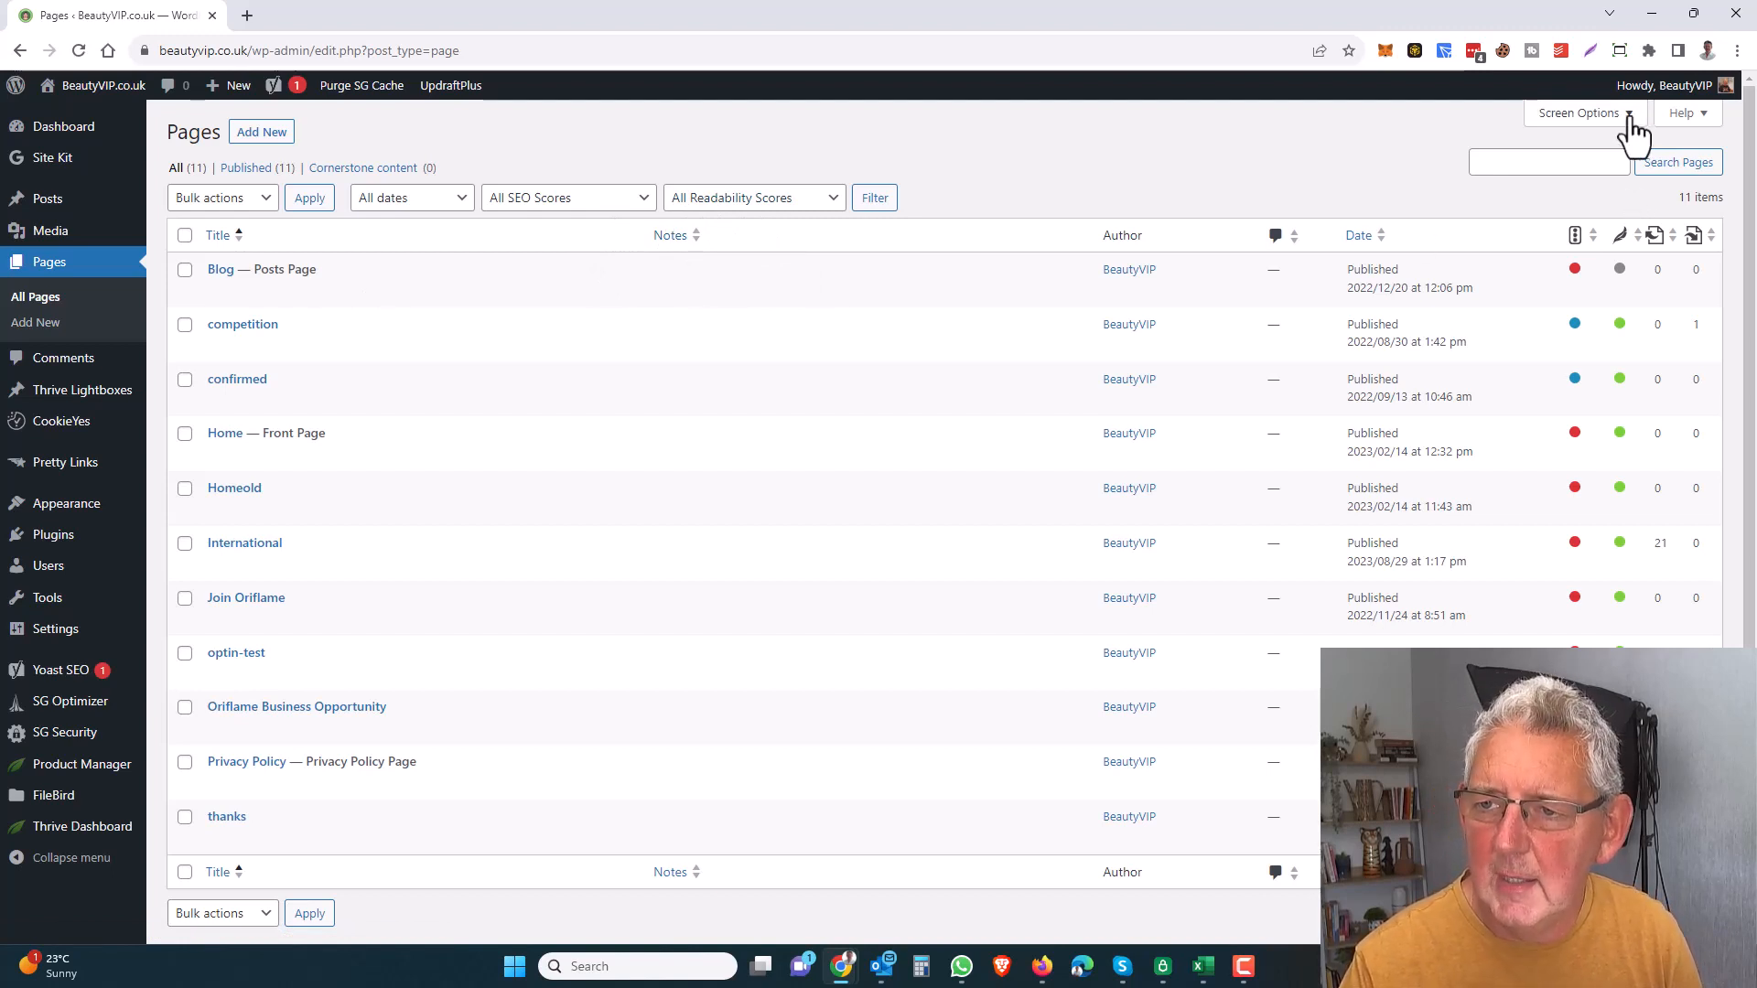
# Enable the Notes column in Screen Options and apply it to the Pages list.
pyautogui.click(1582, 113)
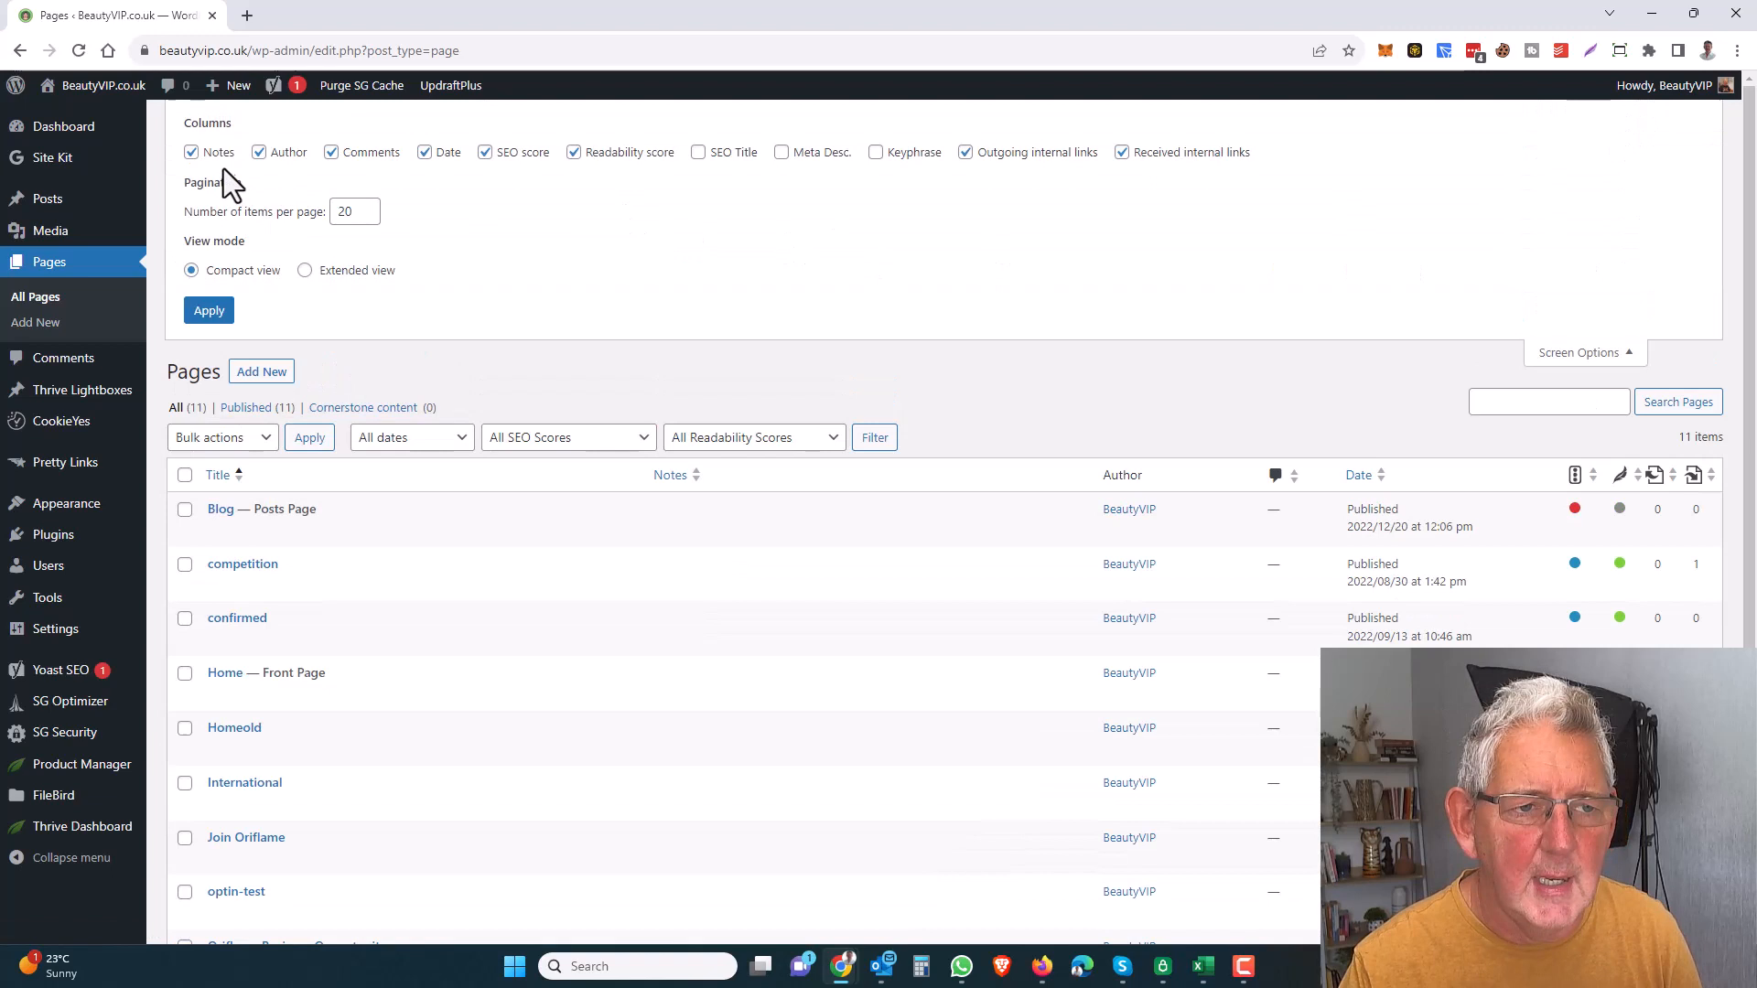
pyautogui.moveTo(586, 194)
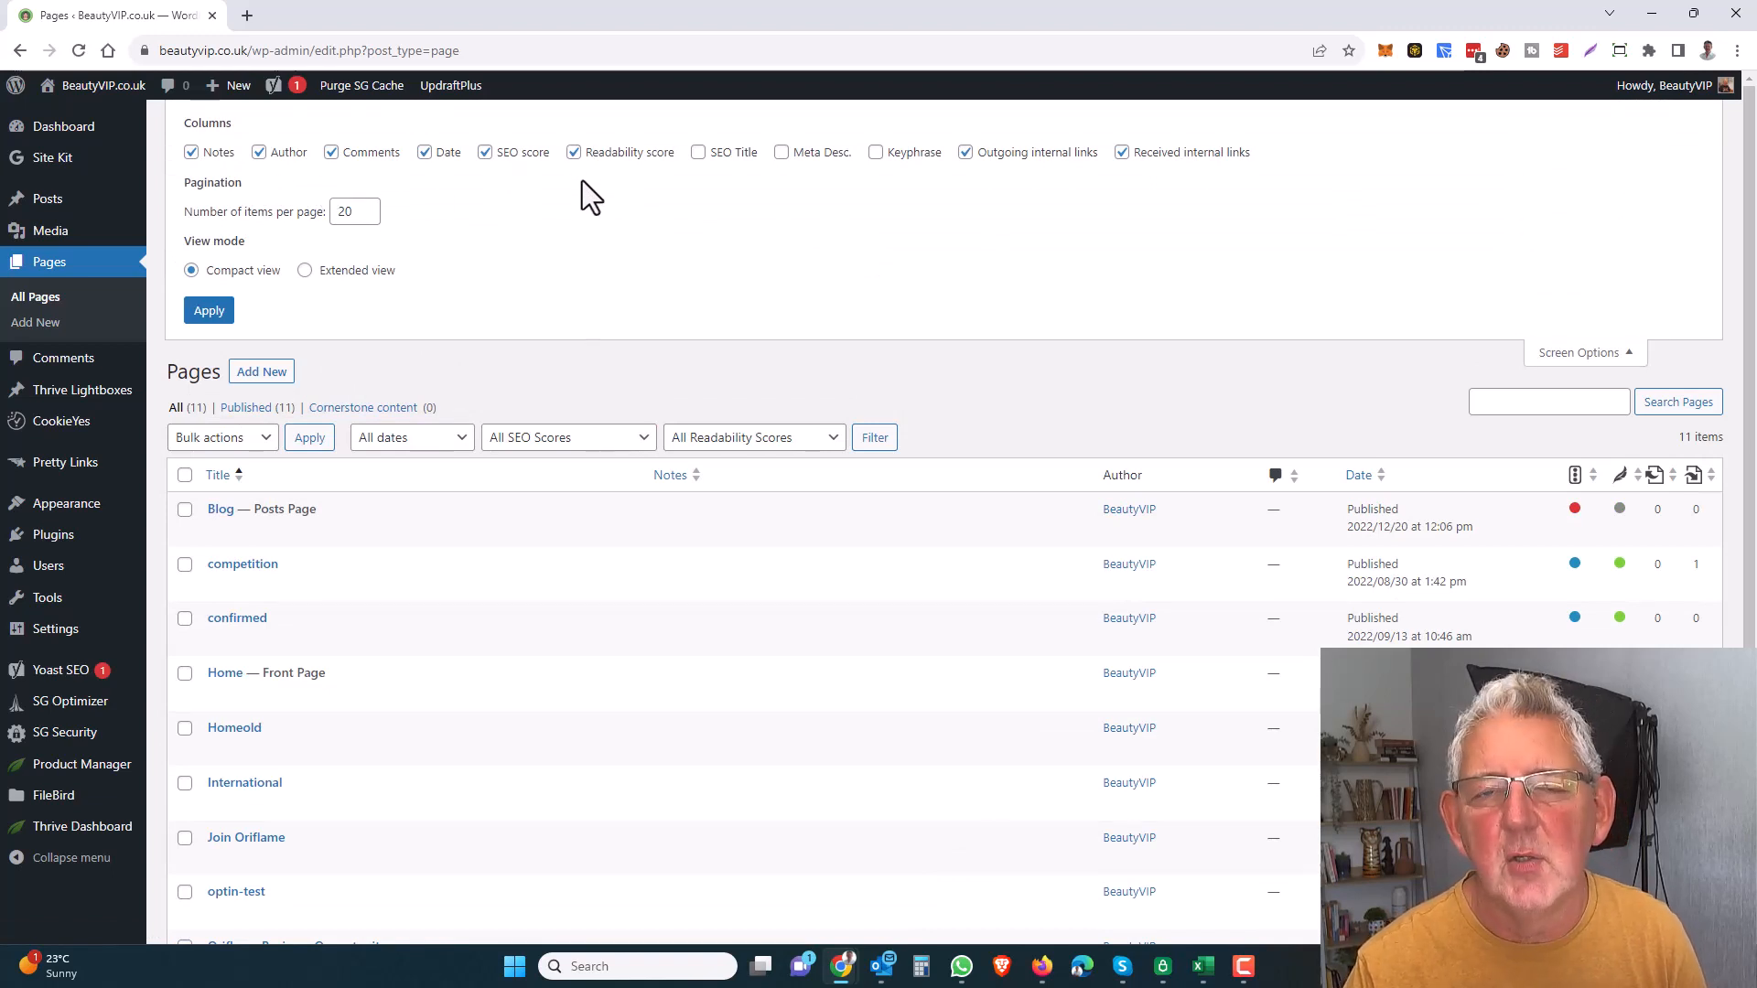
pyautogui.moveTo(615, 257)
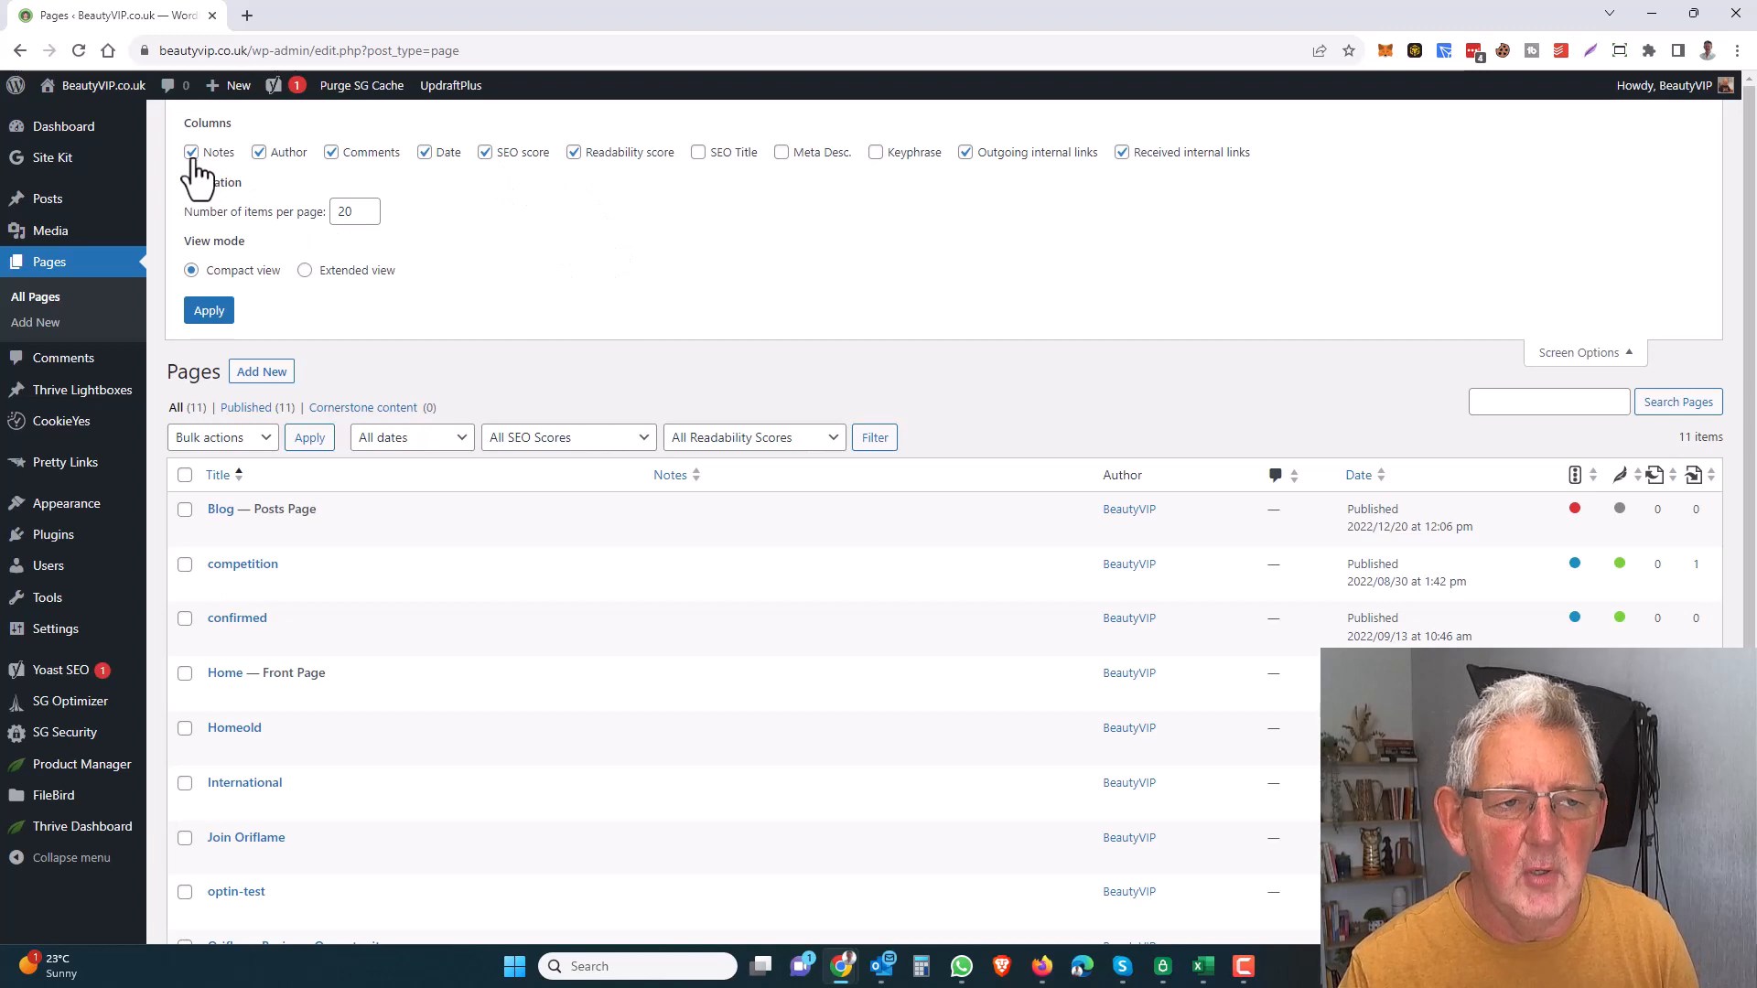
pyautogui.click(191, 151)
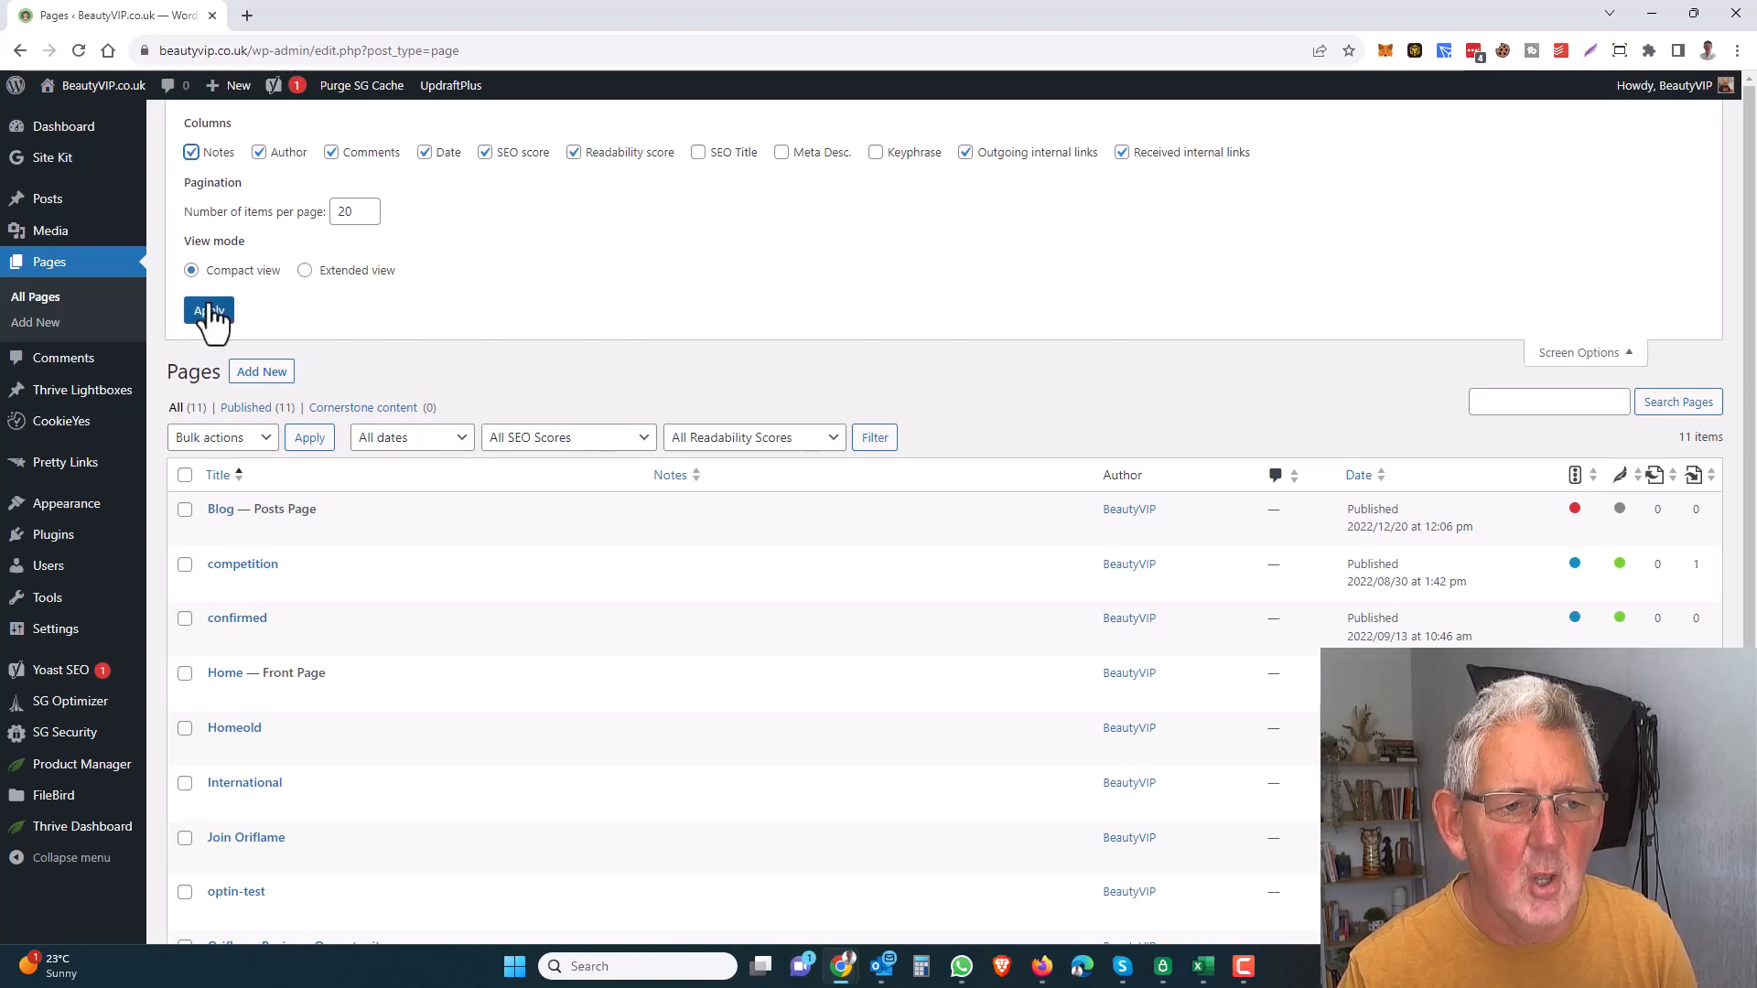
pyautogui.click(209, 310)
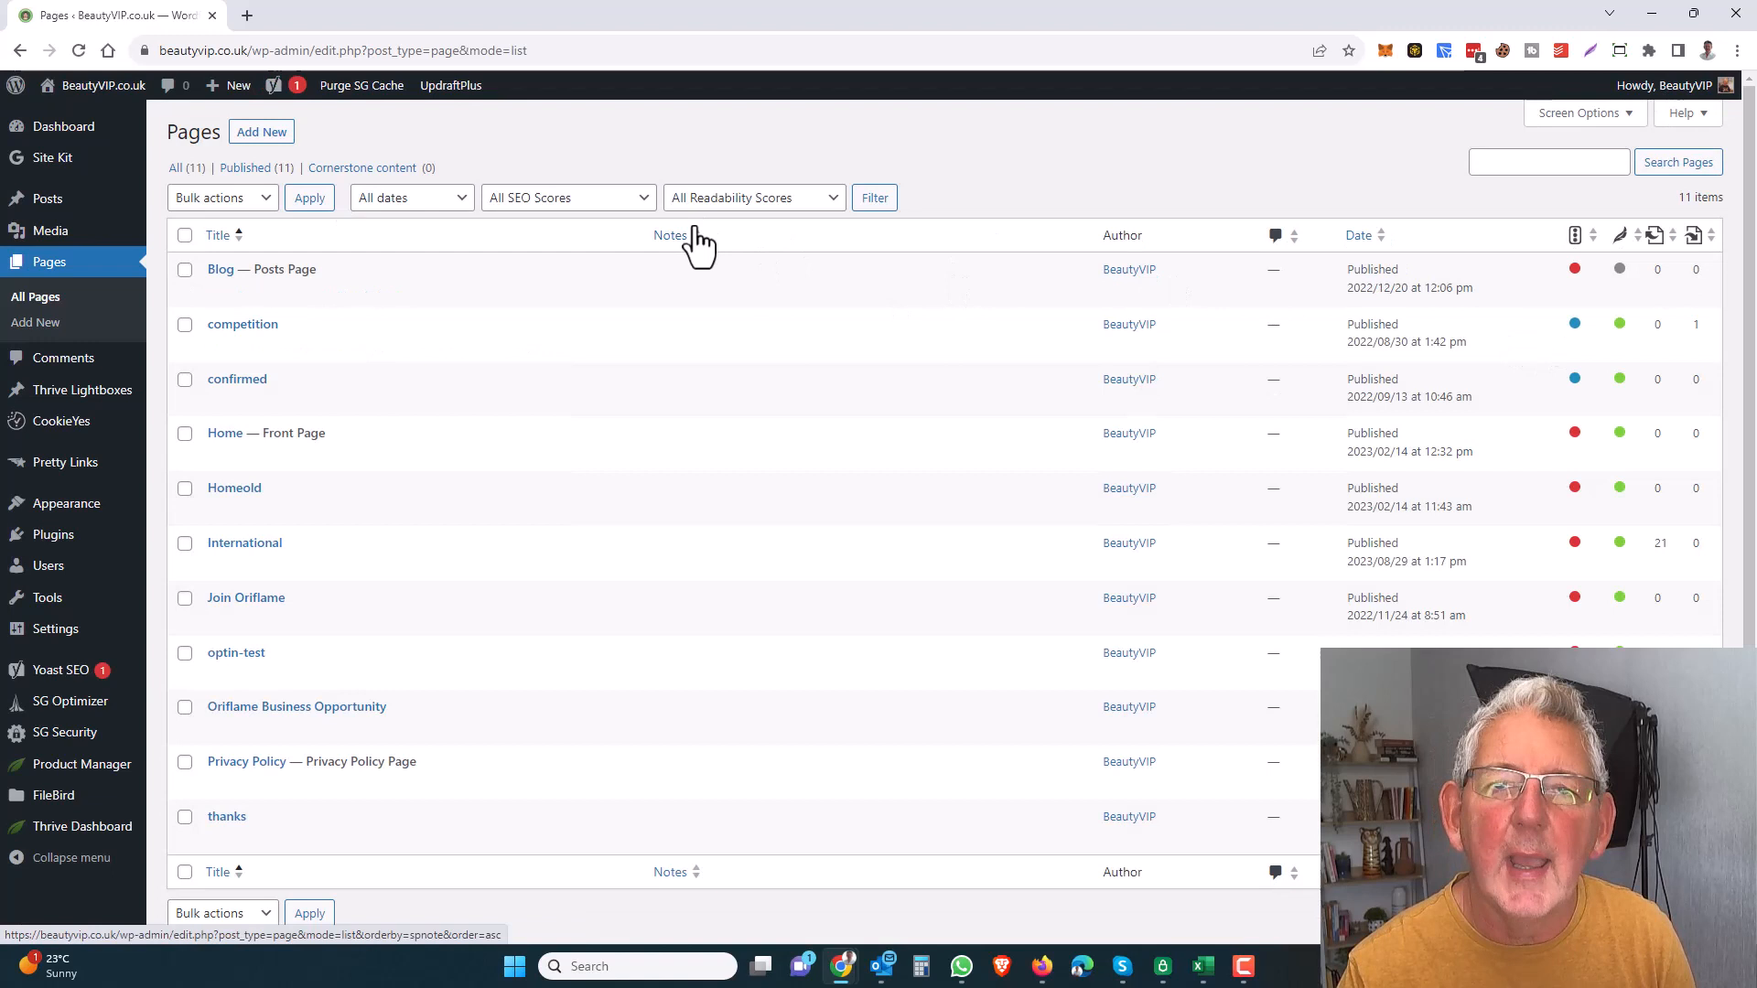
pyautogui.moveTo(600, 262)
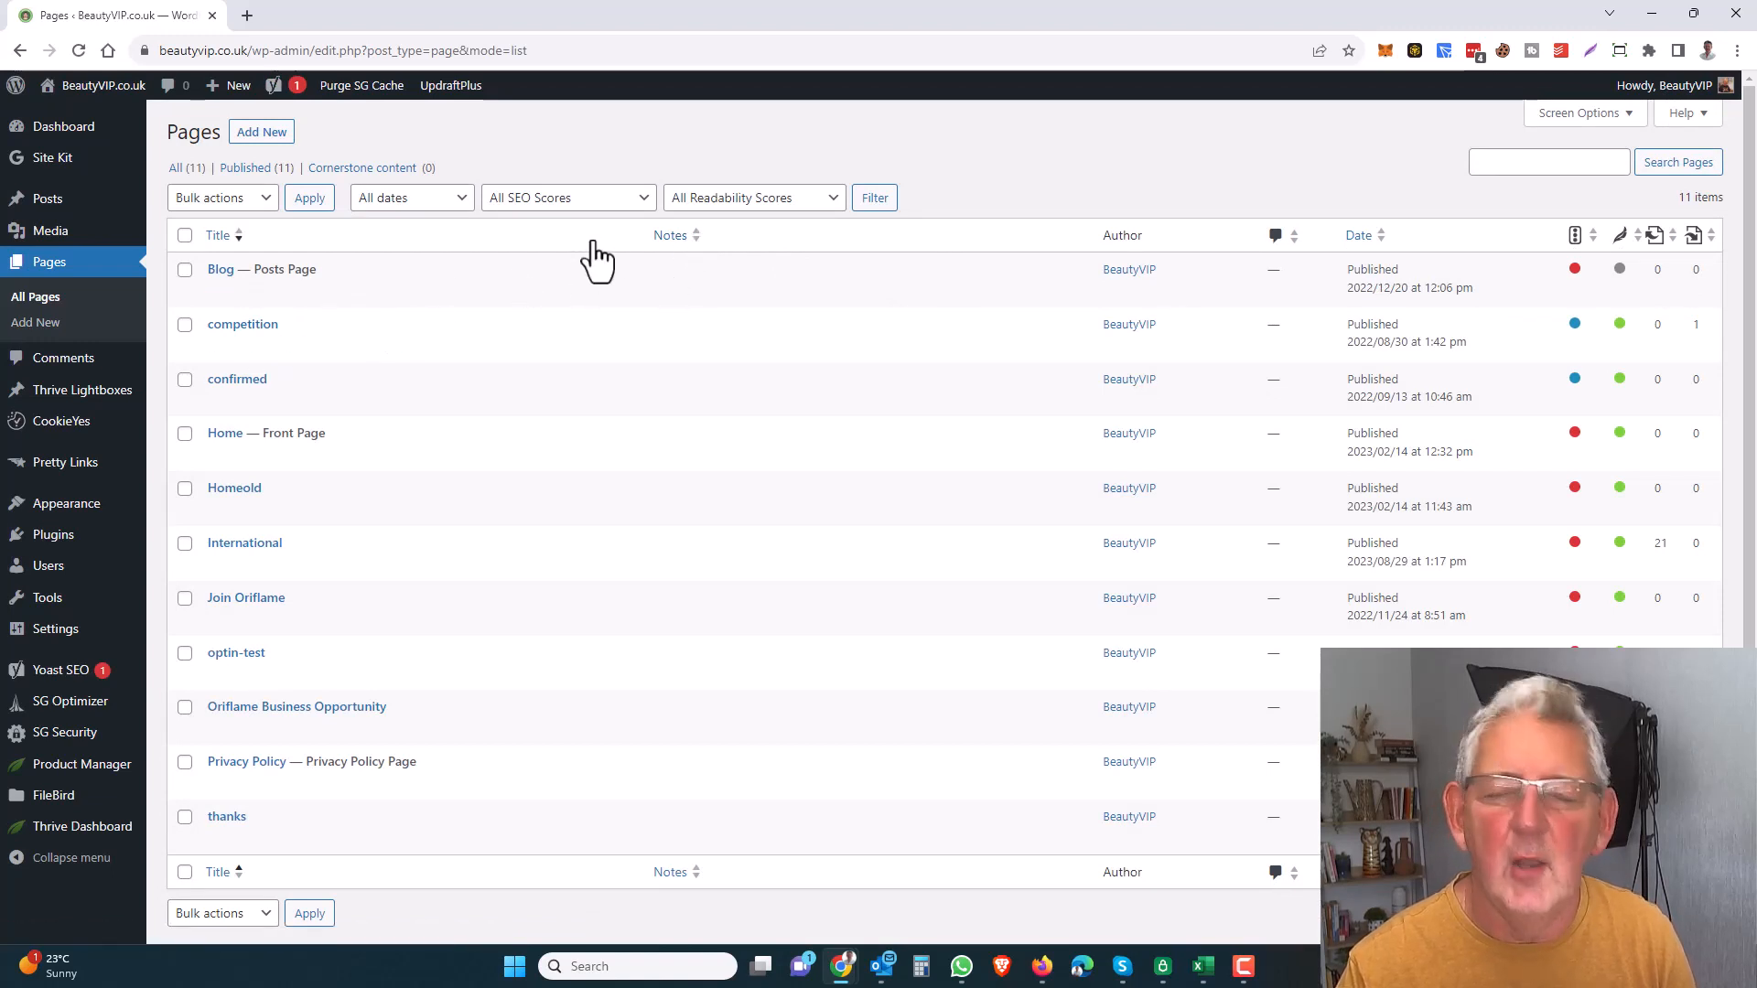
pyautogui.moveTo(291, 271)
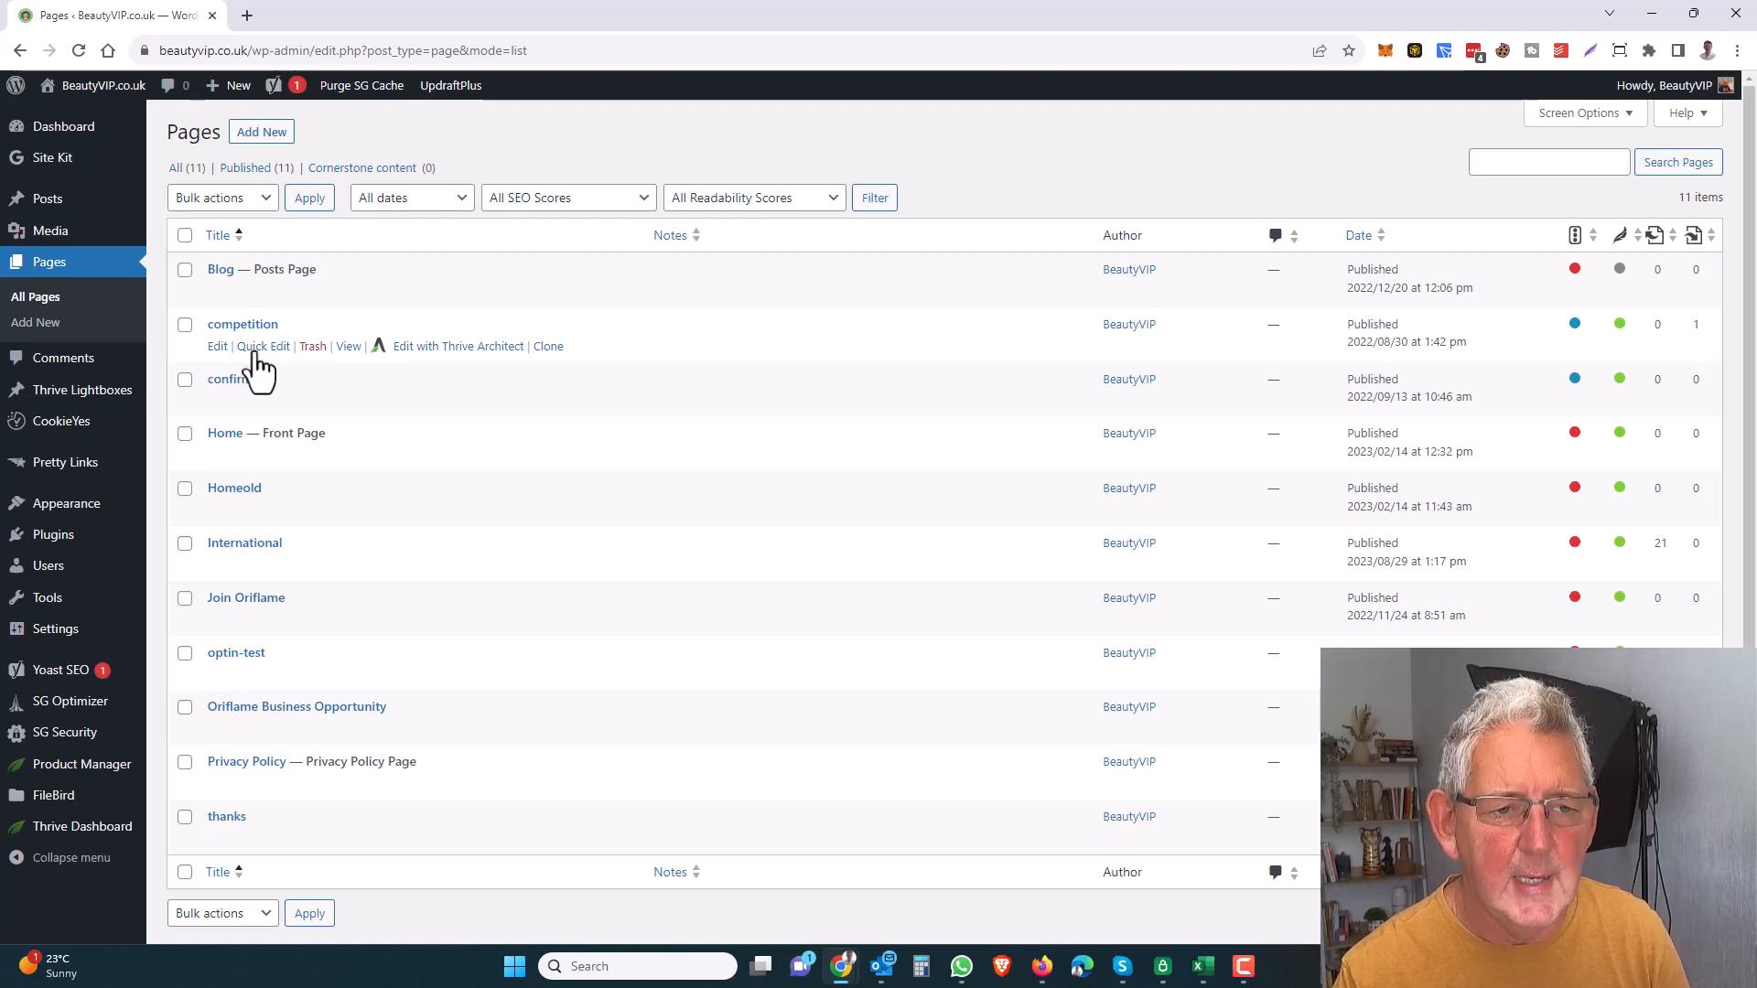
# Add the note "A test Note" to the competition page via Quick Edit and update.
pyautogui.click(264, 346)
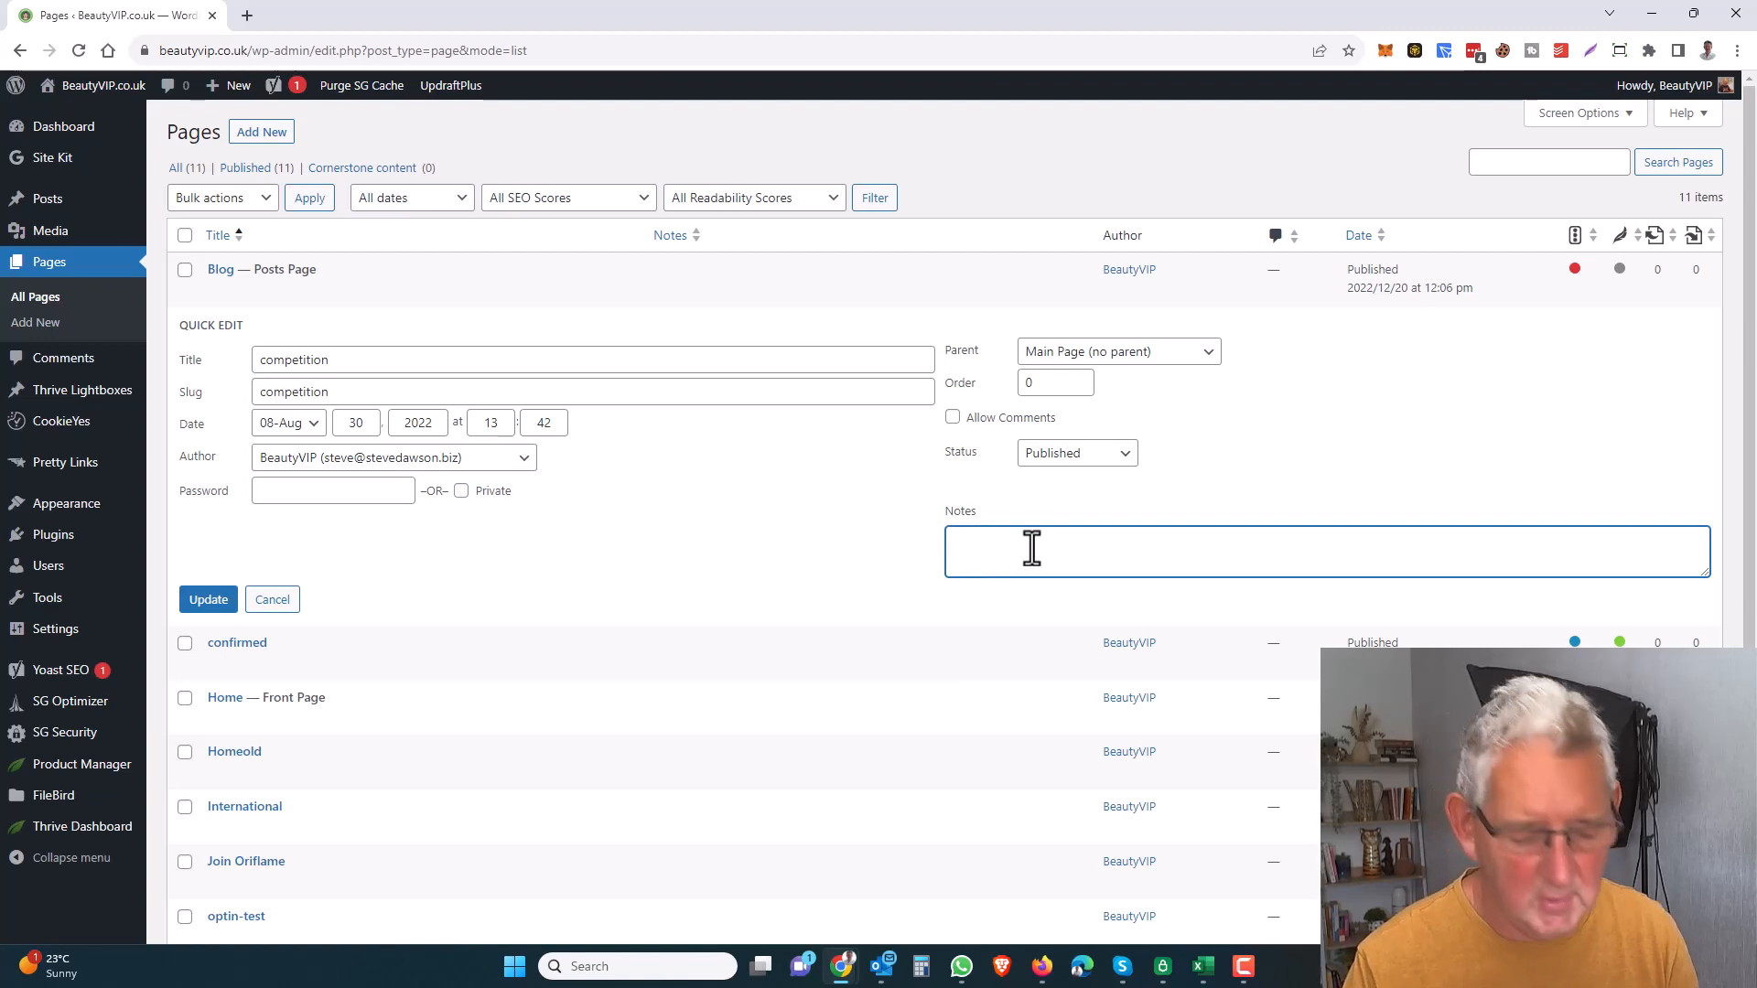
pyautogui.write('A test Note')
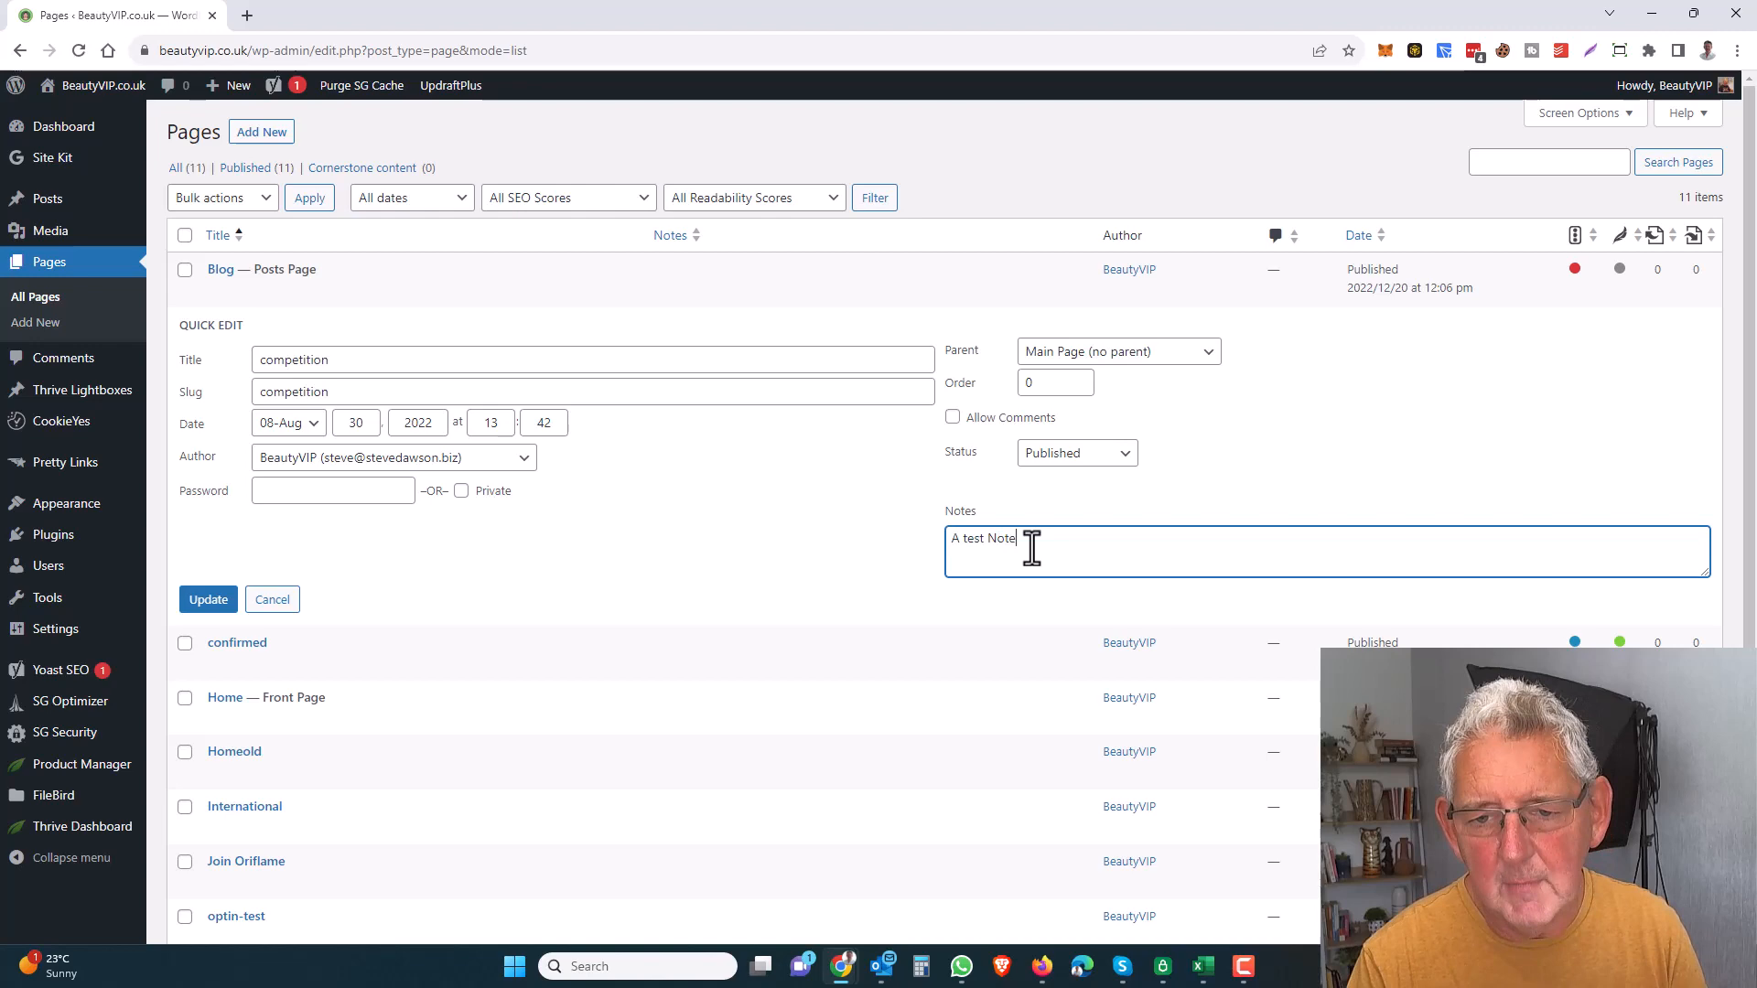
pyautogui.click(208, 599)
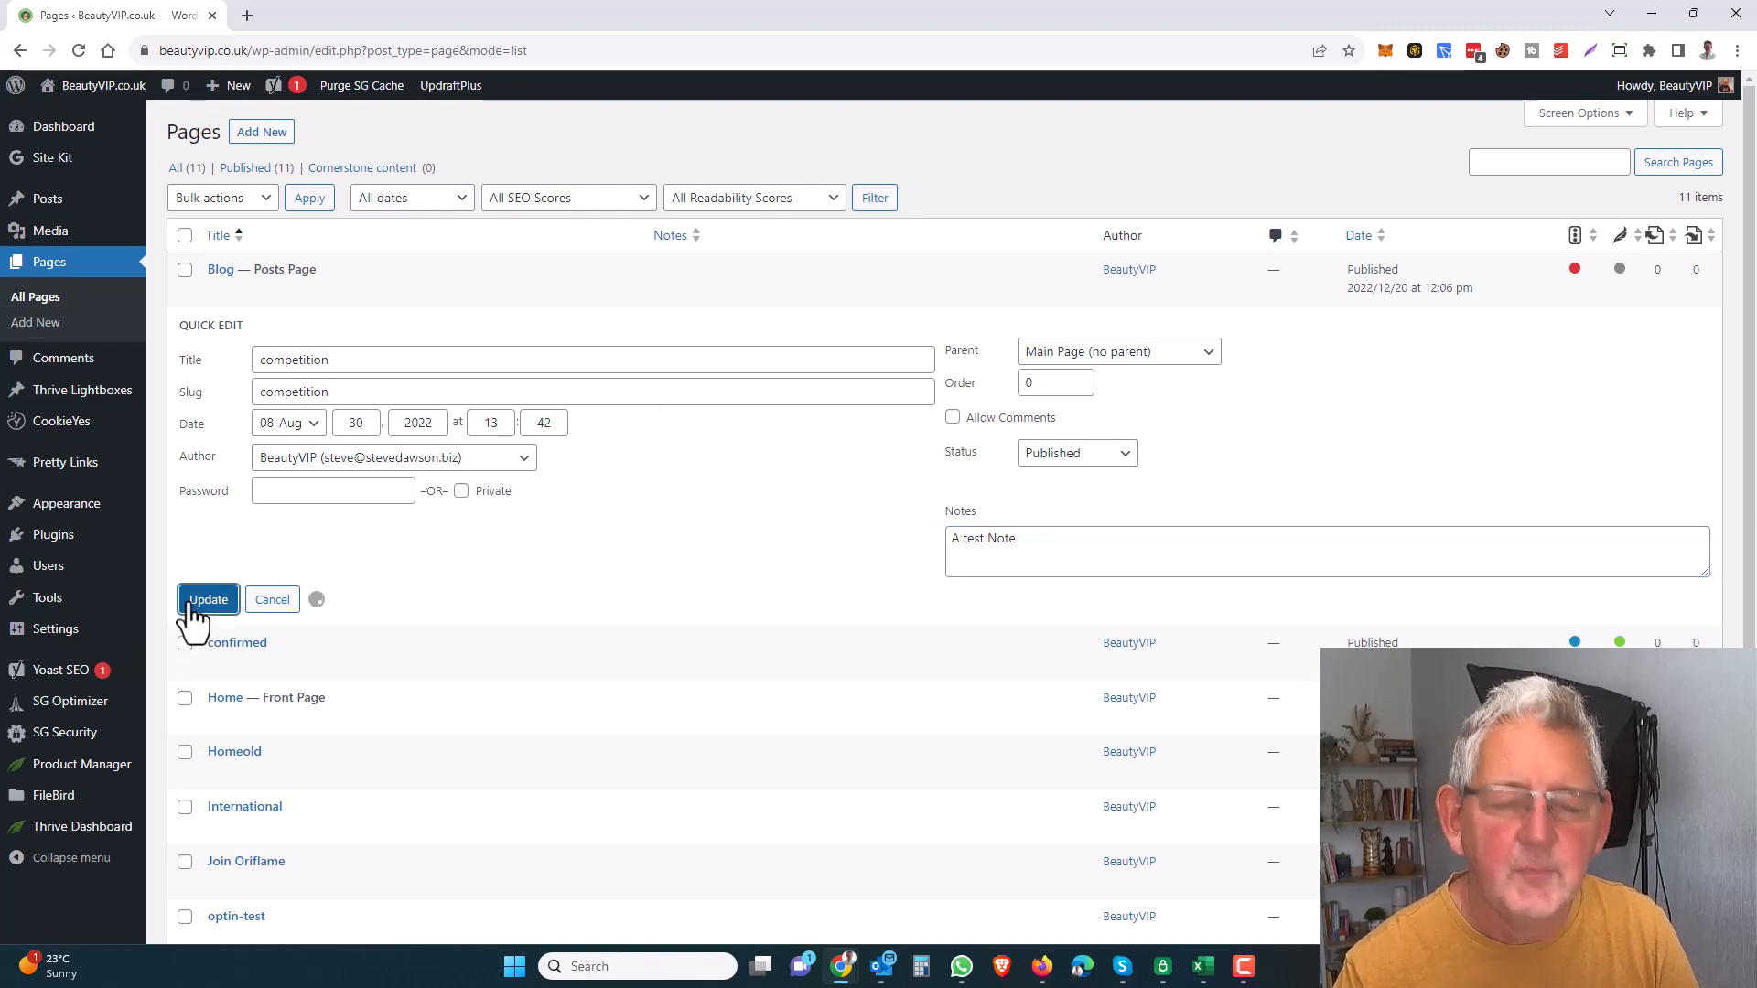